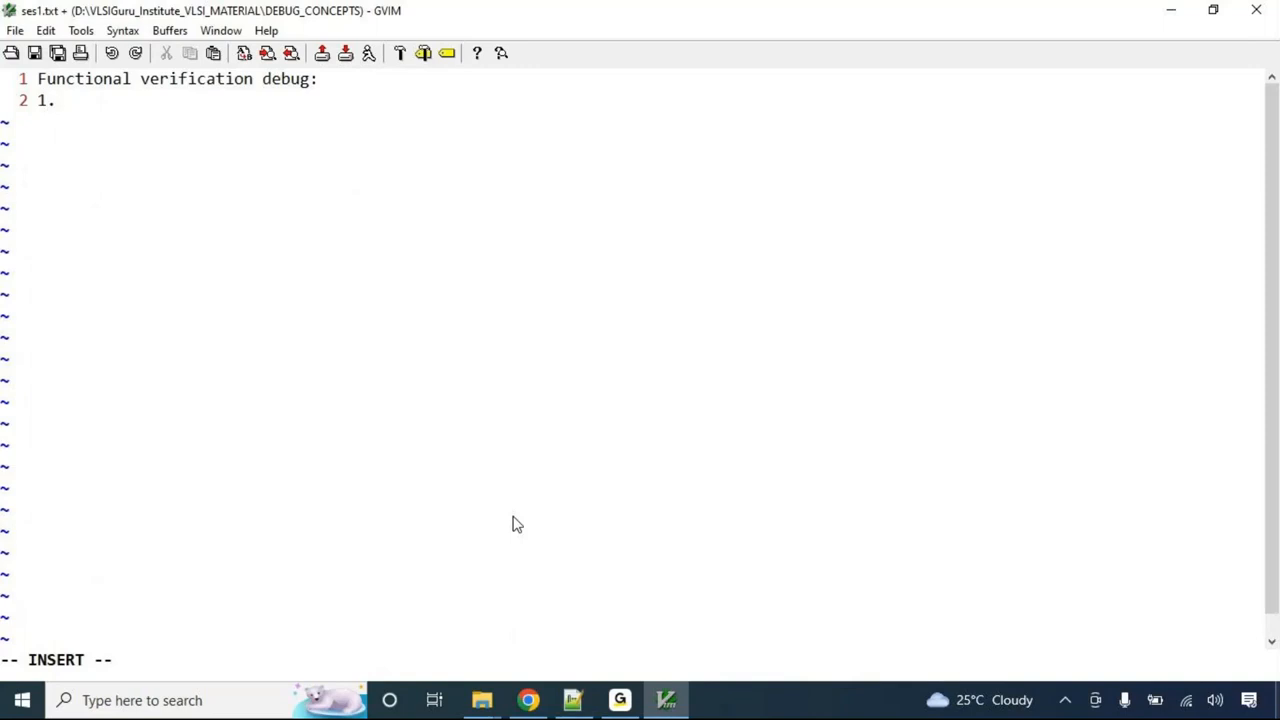
# - Write the numbered list: Module level, SoC level, GLS level and PA verification debug
pyautogui.write('" "')
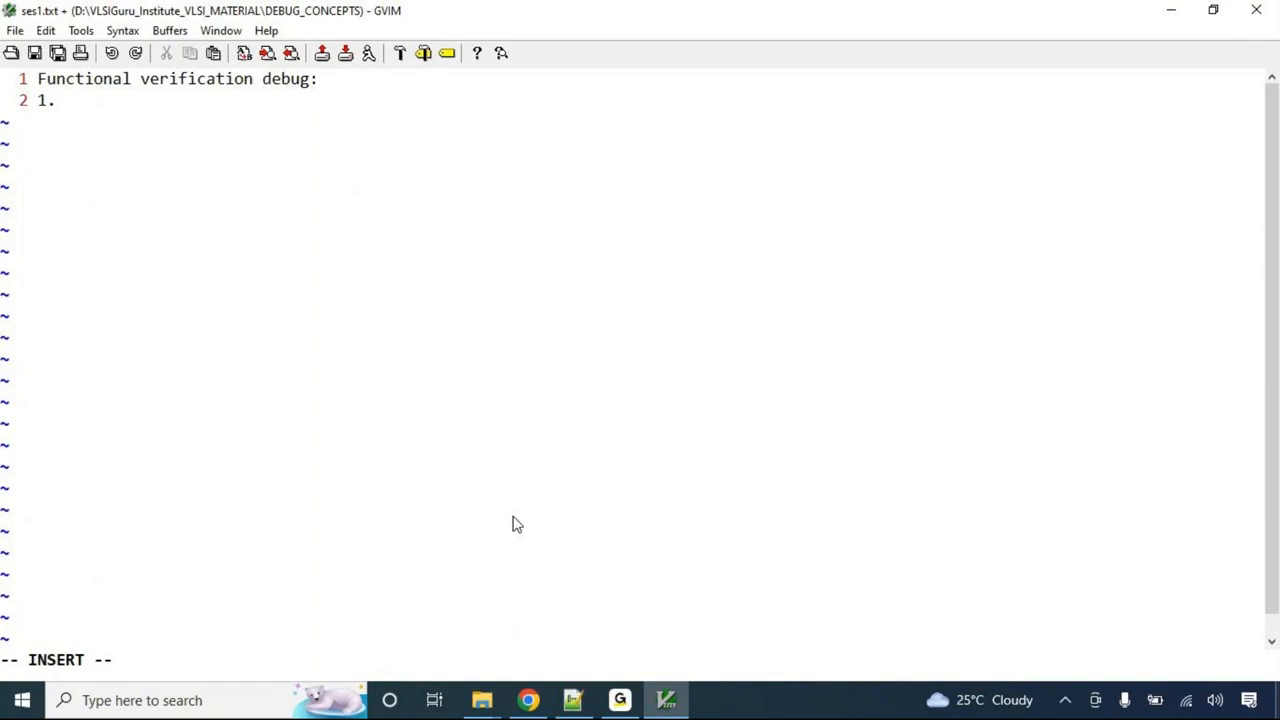
pyautogui.write('Module lv')
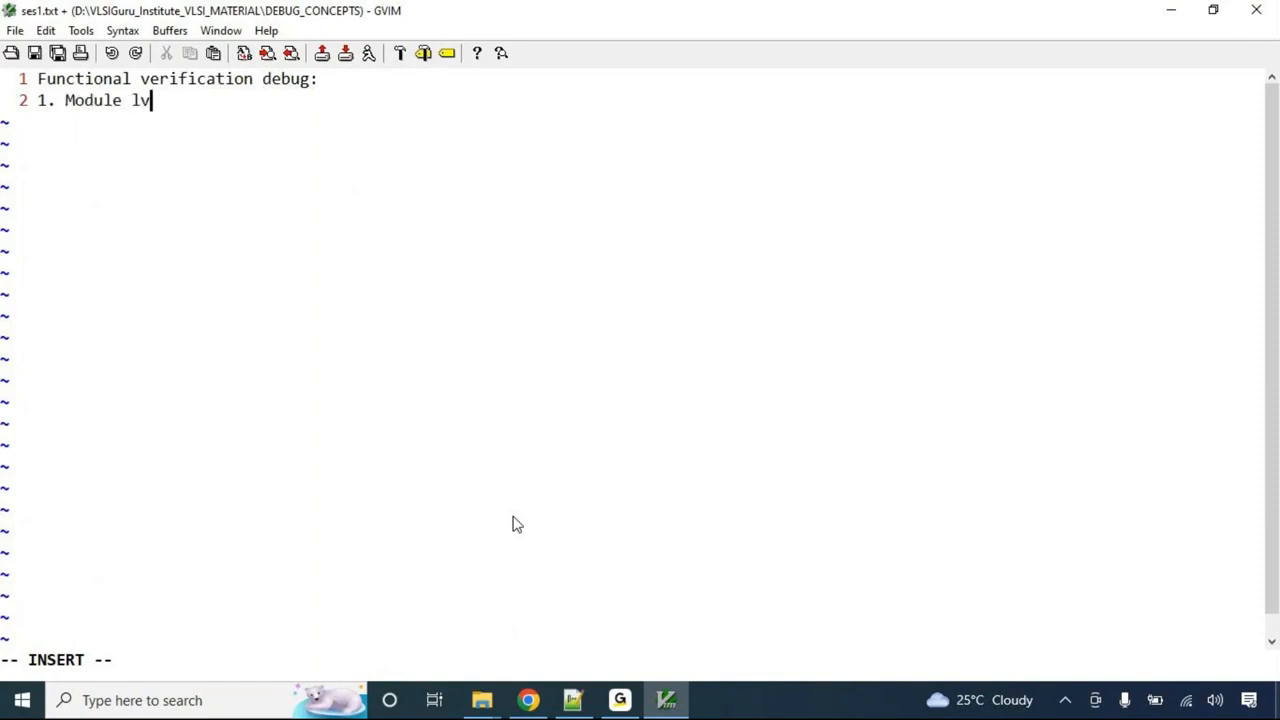
pyautogui.write('evel')
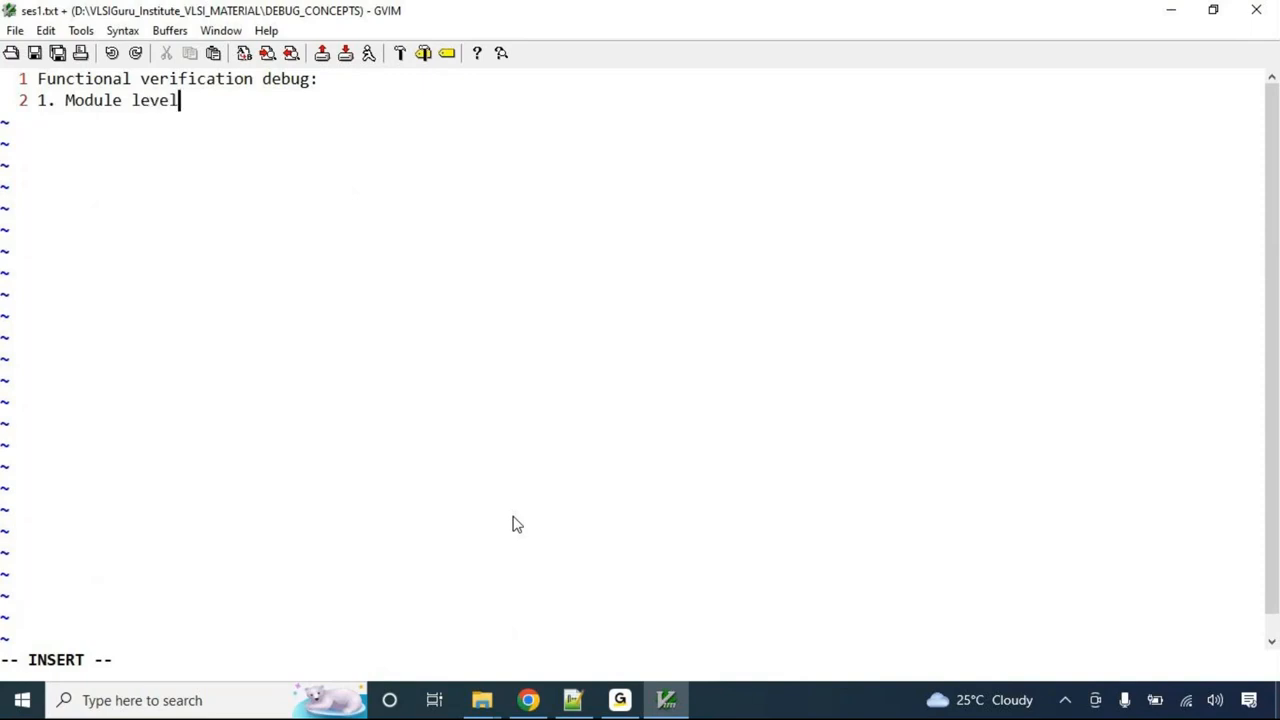
pyautogui.write('verification debug')
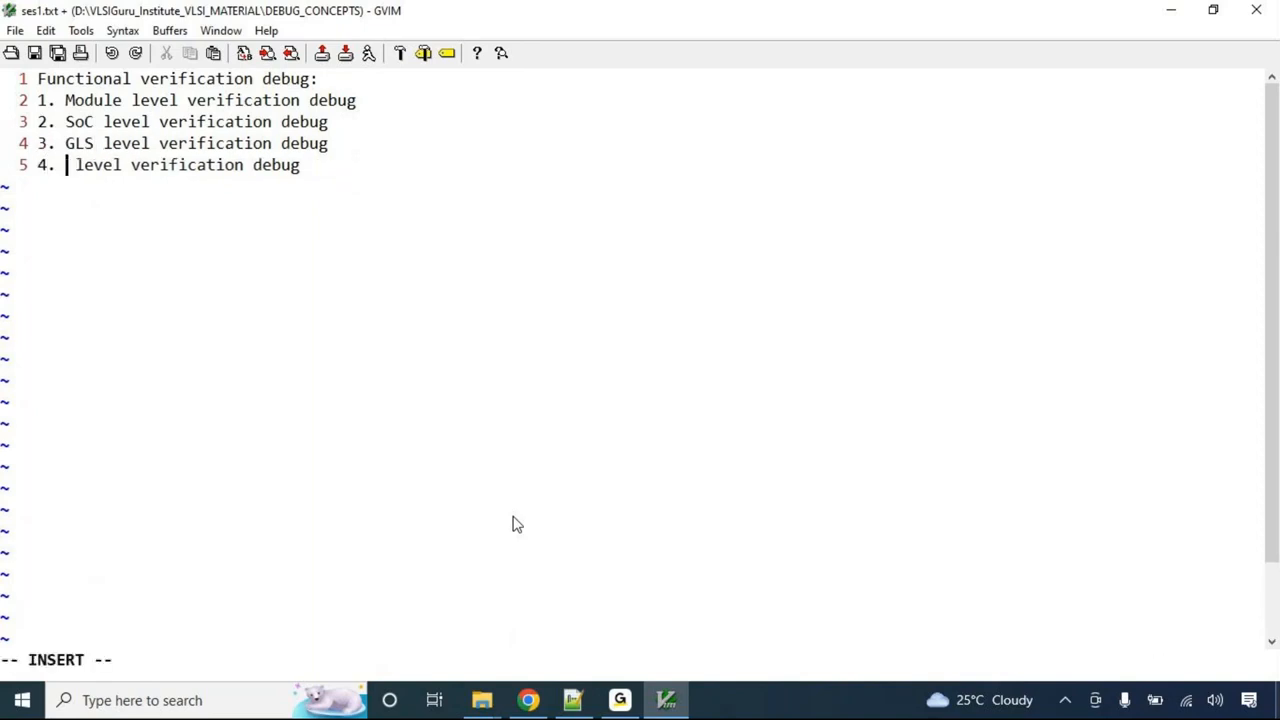
pyautogui.write('PA')
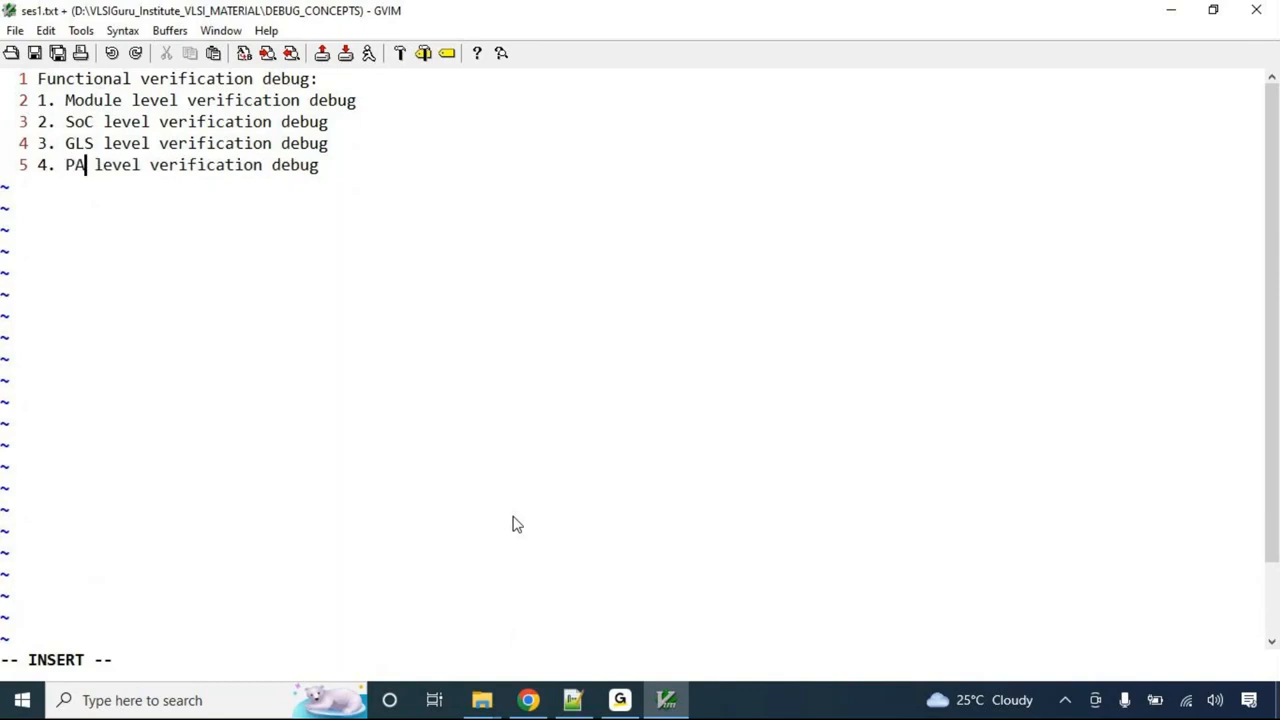
pyautogui.write('ve')
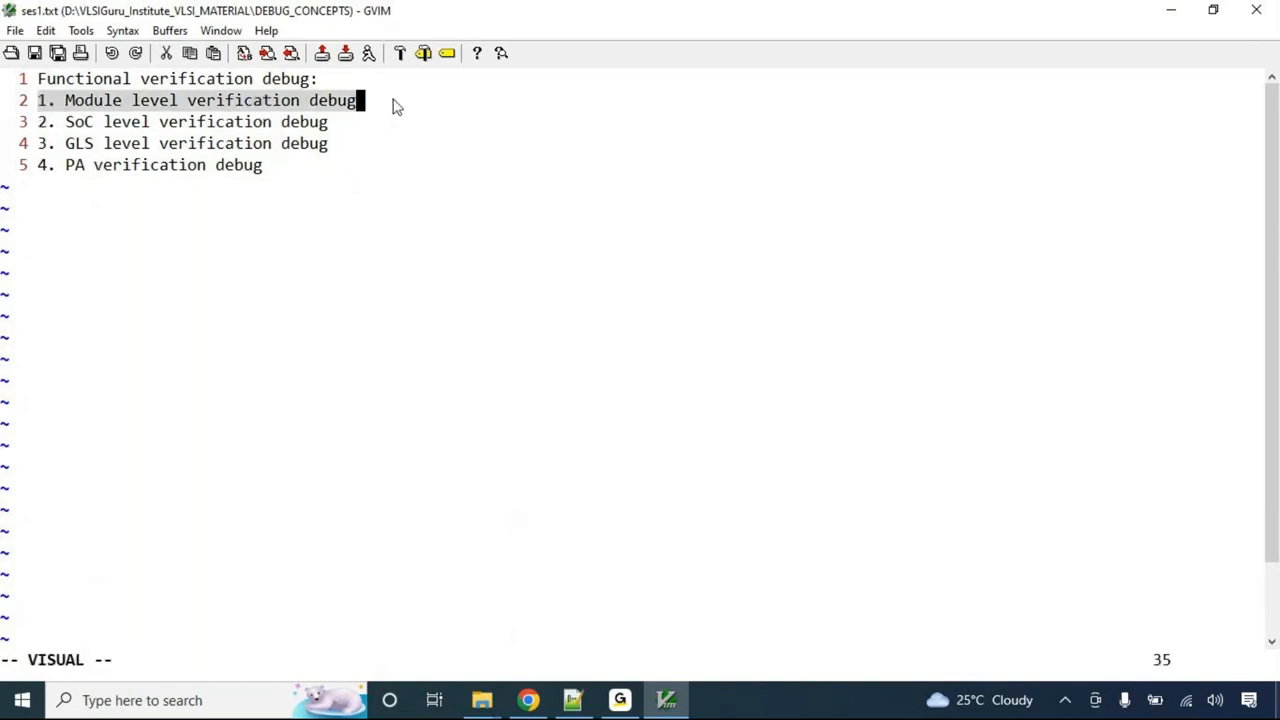
# - Paste the Module level verification debug heading below the list and add a '- test failure' bullet
pyautogui.press('y')
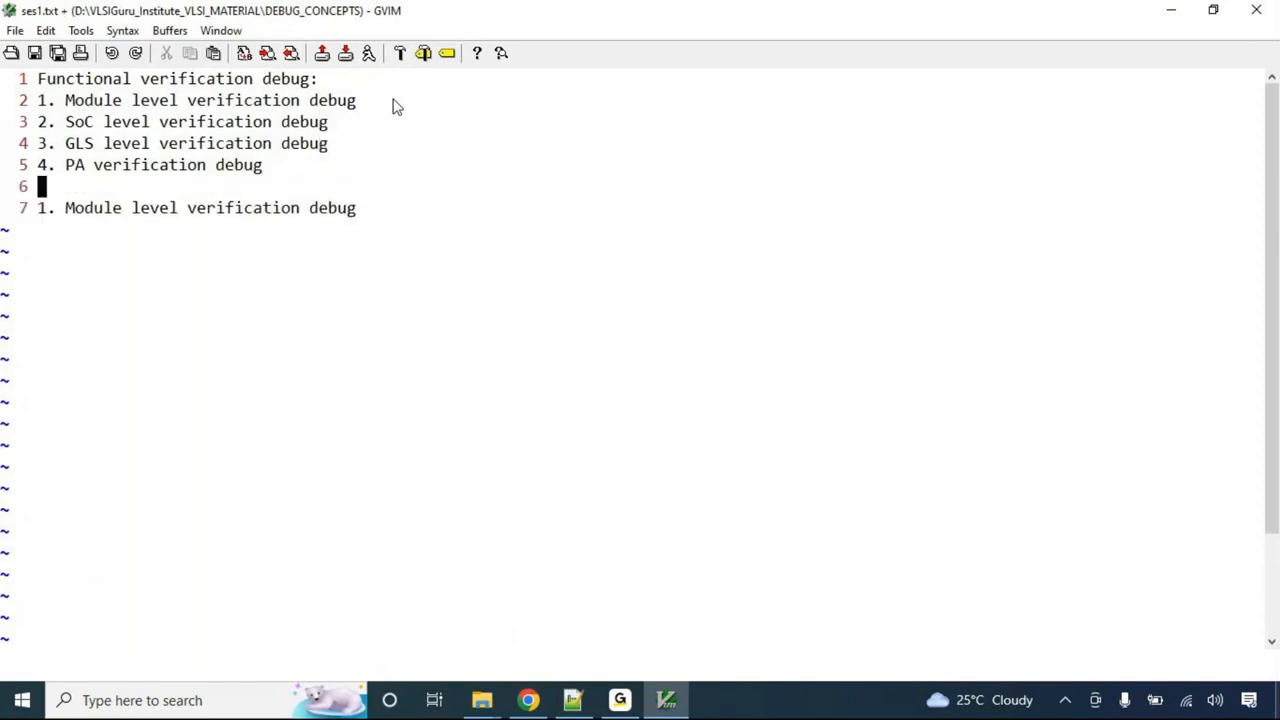
pyautogui.press('Return')
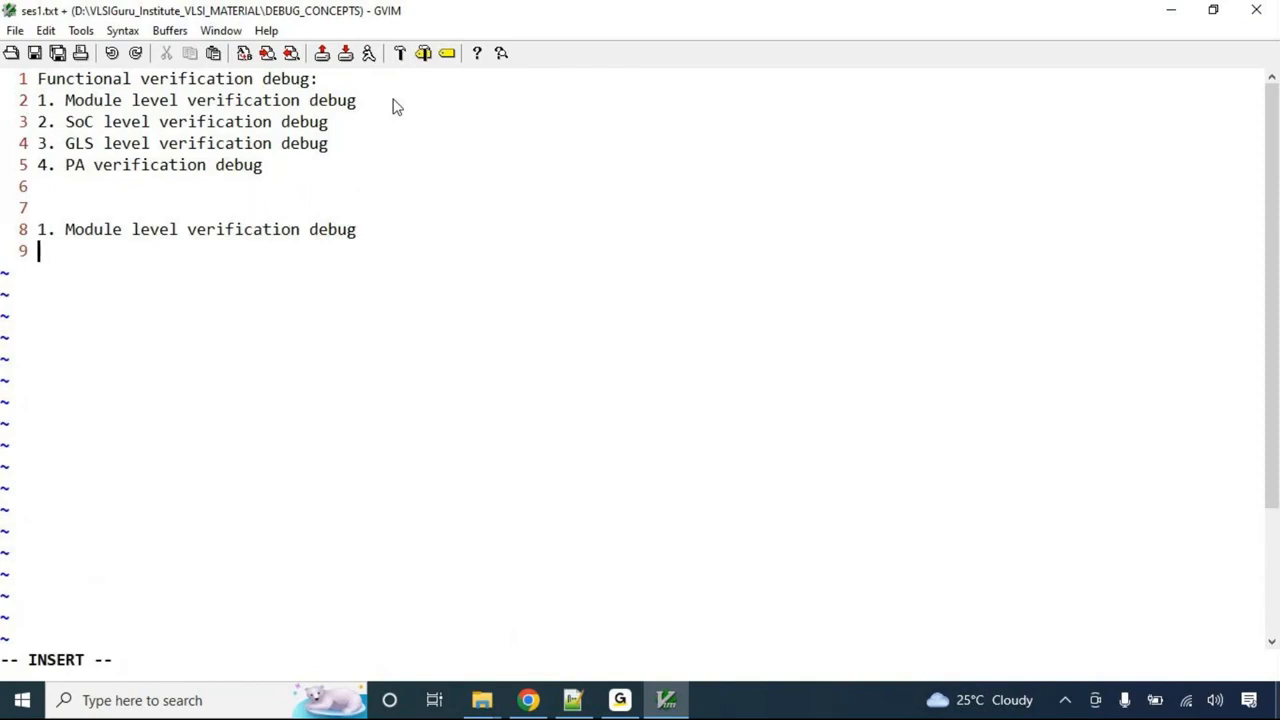
pyautogui.write('-')
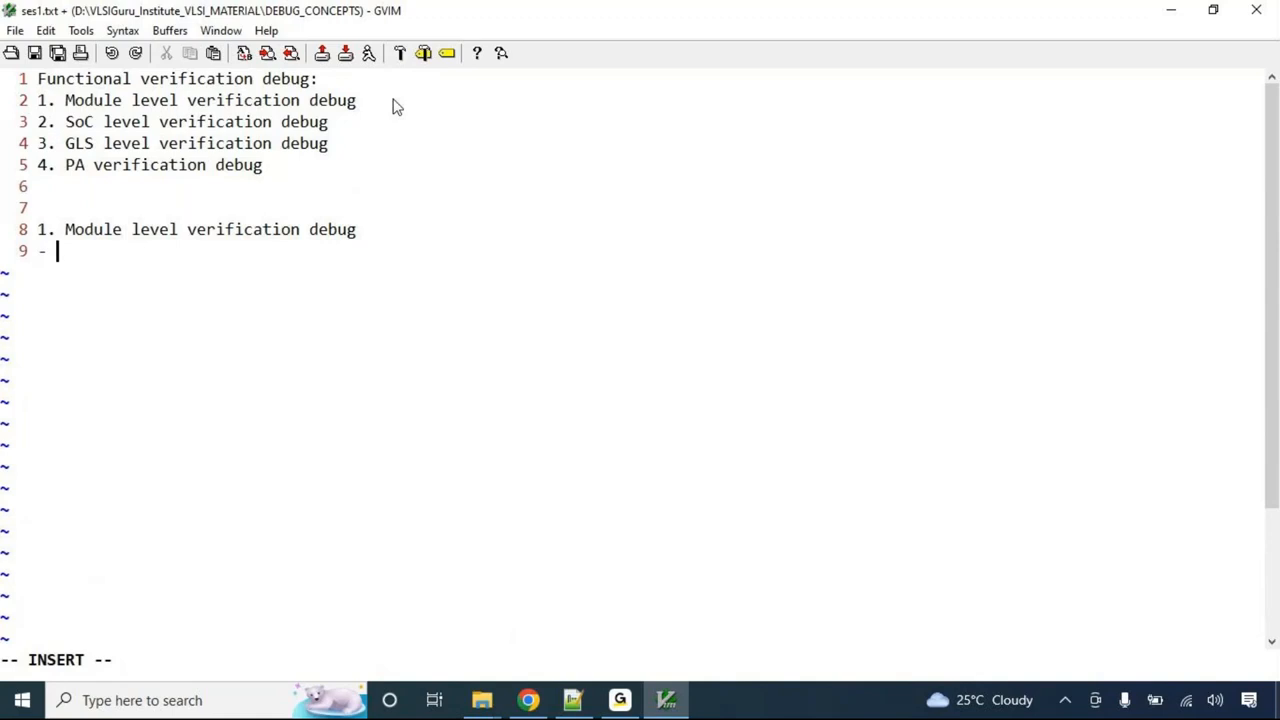
pyautogui.write('test fai')
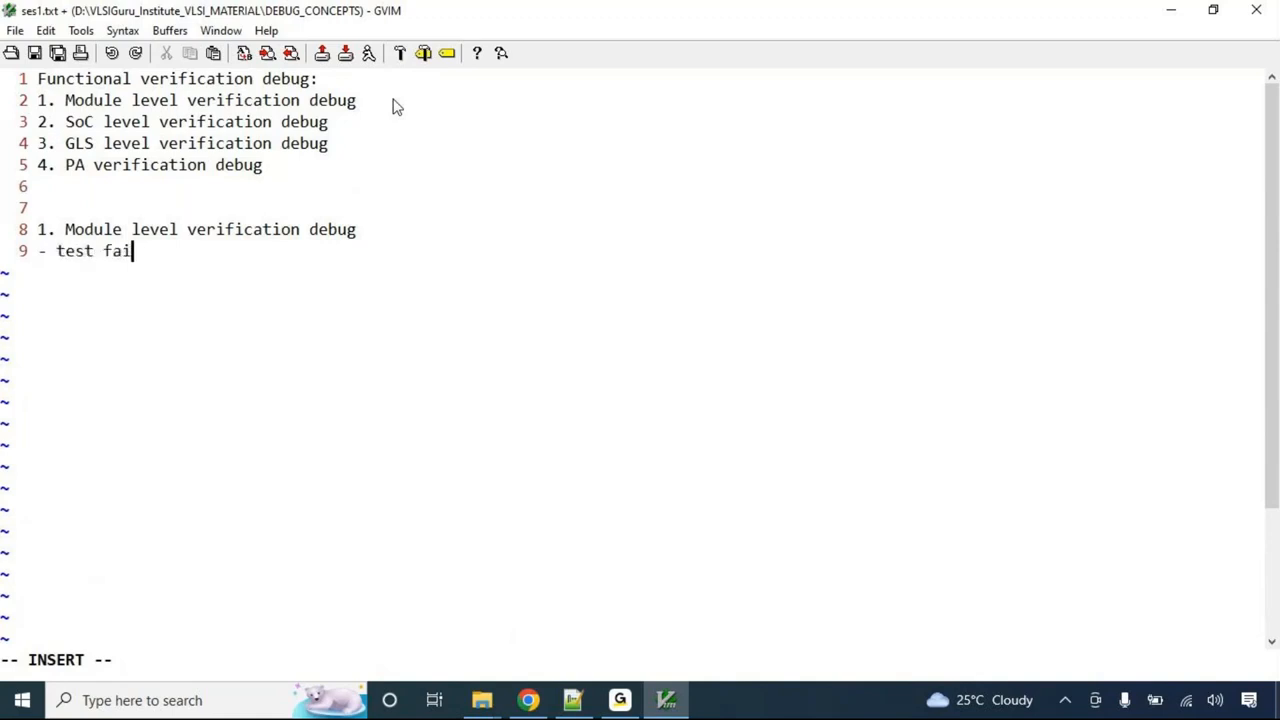
pyautogui.write('lure')
pyautogui.write('o log file')
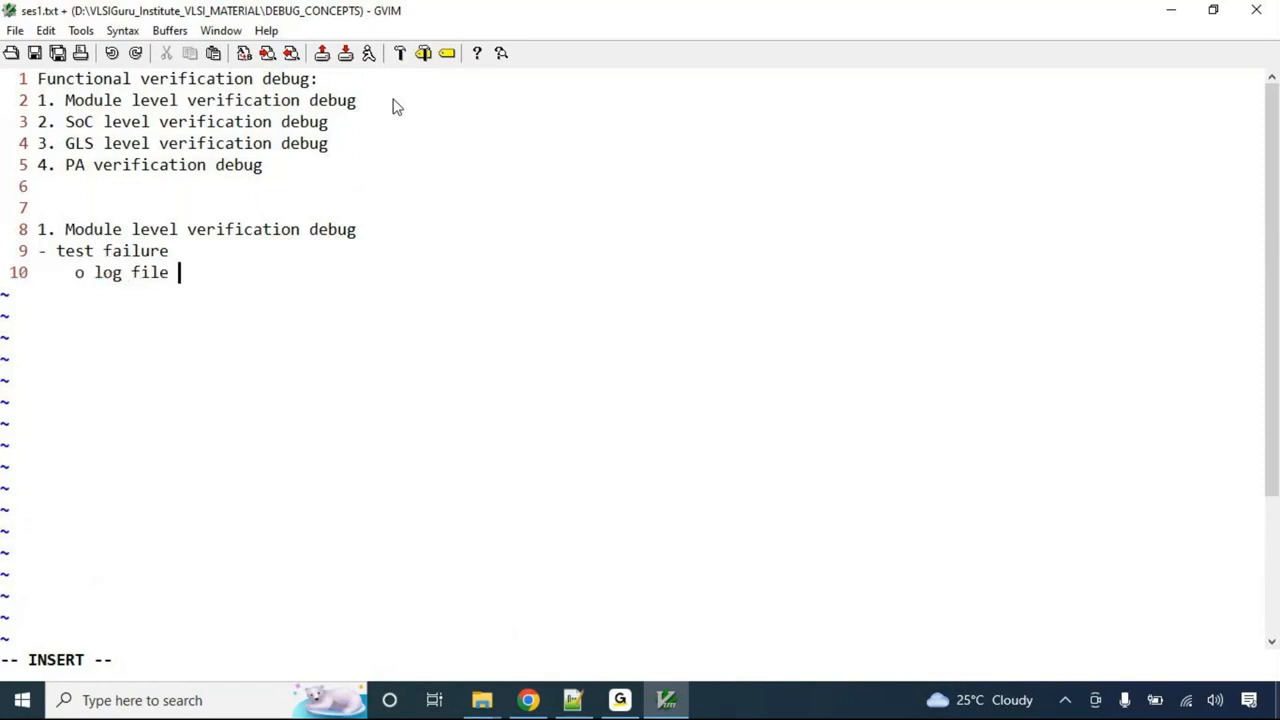
# - Add sub-bullets: log file reporting error messages, waveform tracking, RTL tracing
pyautogui.write('repore')
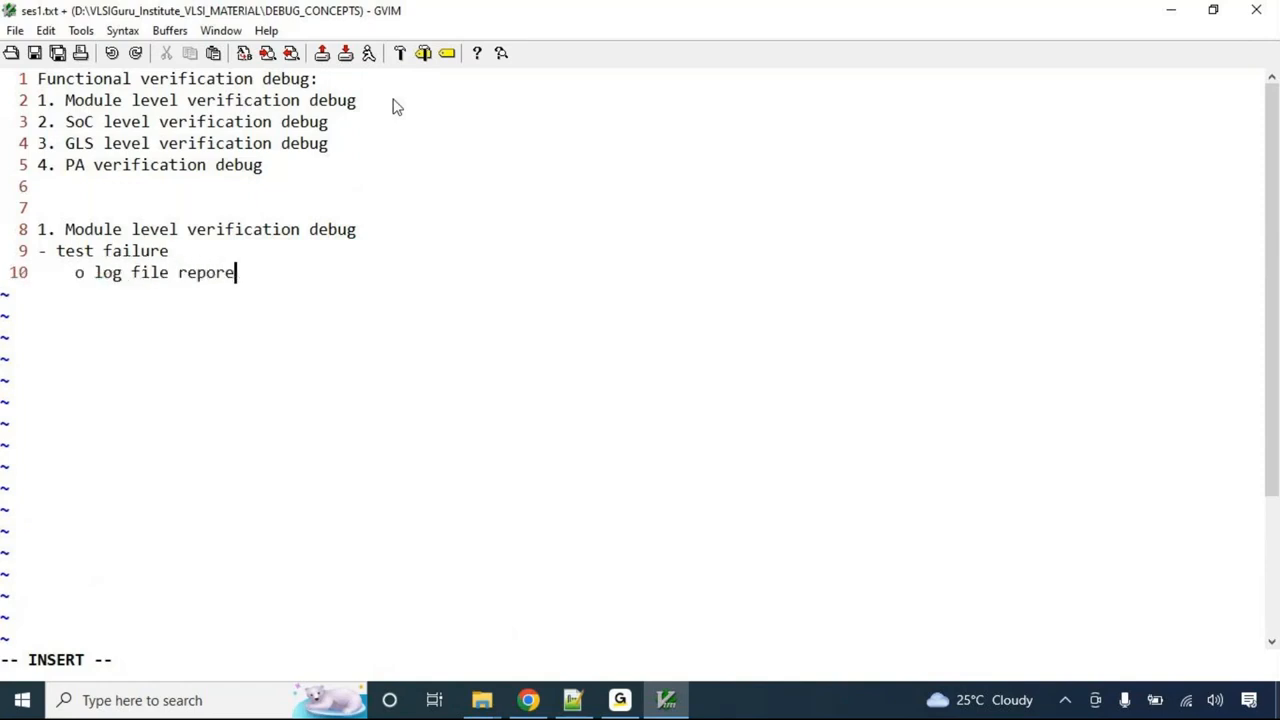
pyautogui.write('ing error messages')
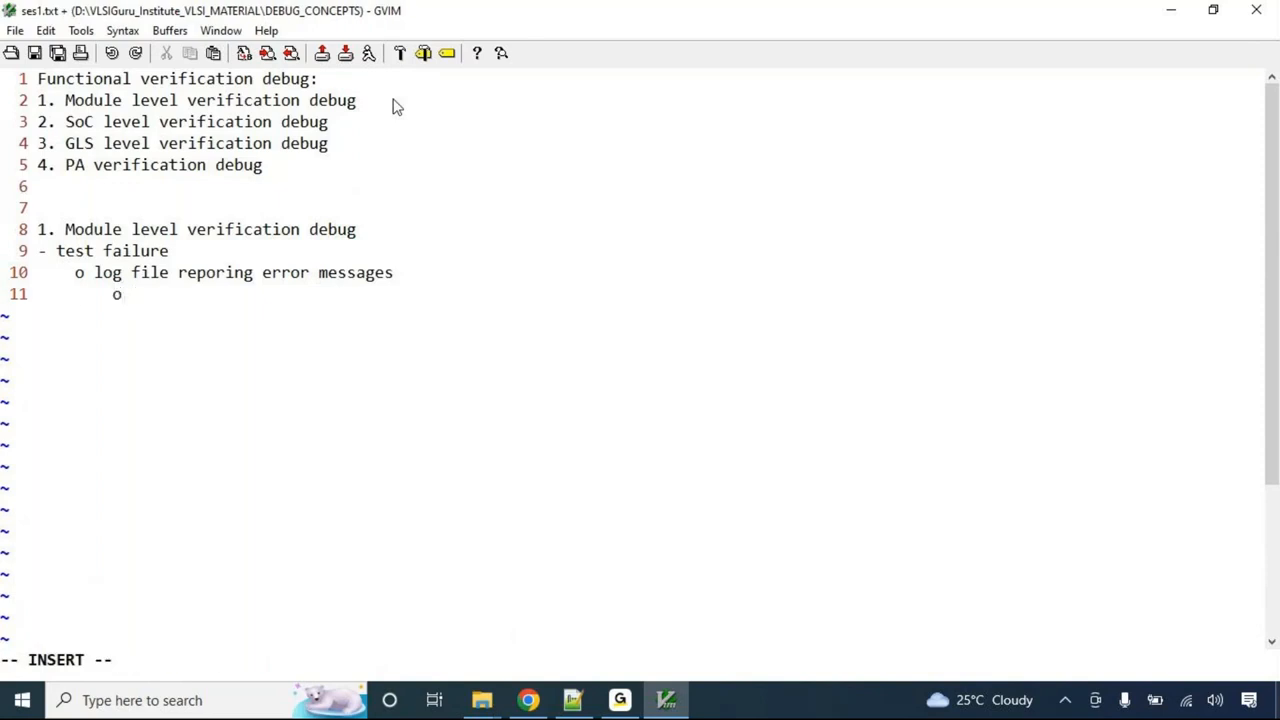
pyautogui.write('wavefor')
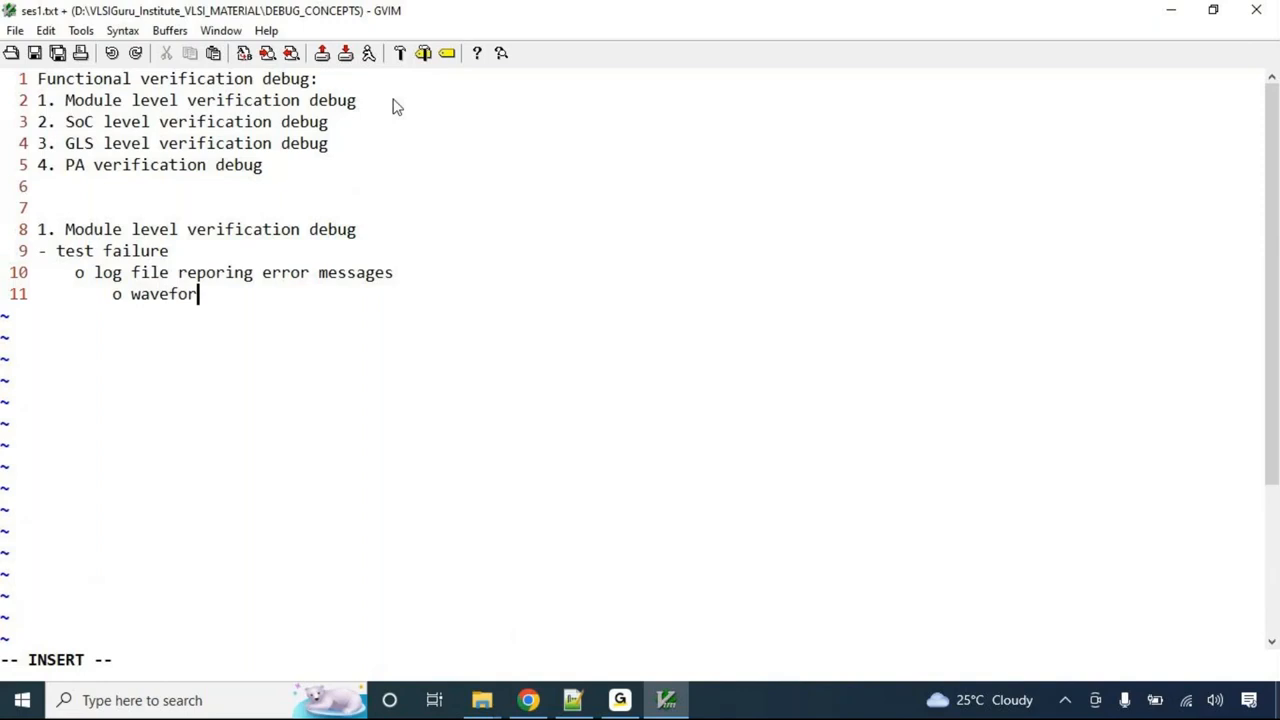
pyautogui.write('m tracking')
pyautogui.write('o')
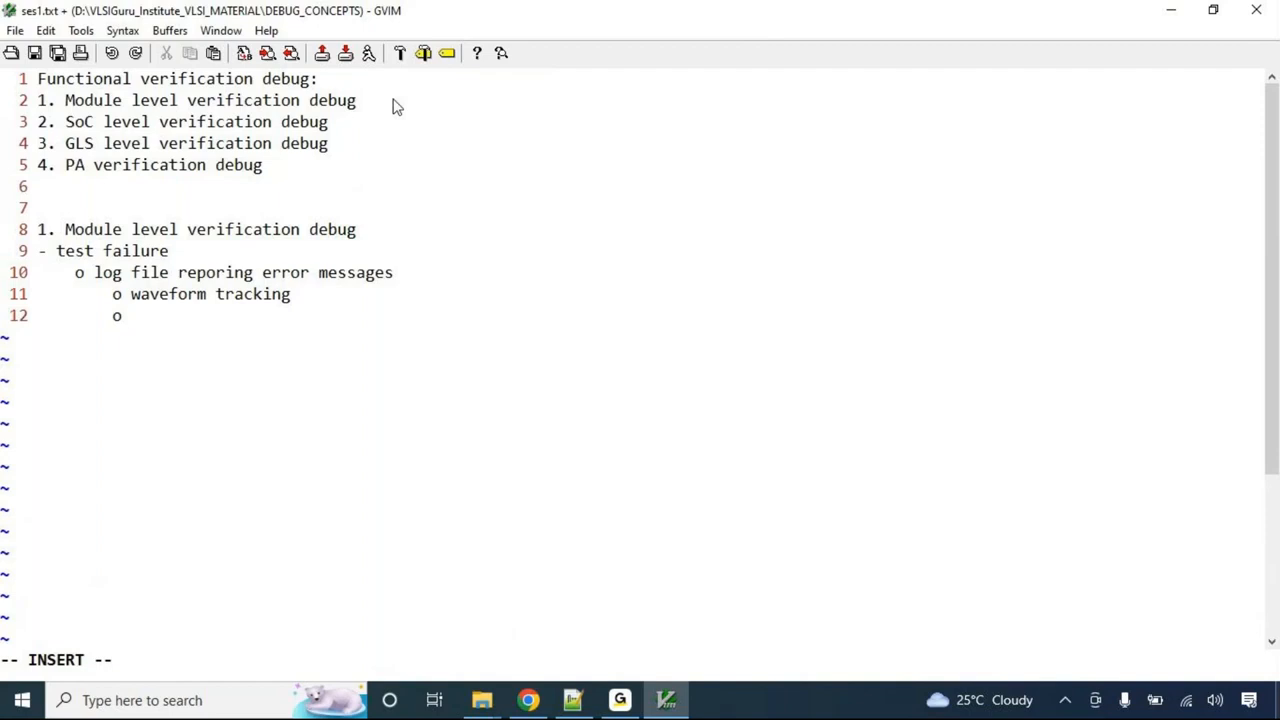
pyautogui.write('RTL and waveform tra')
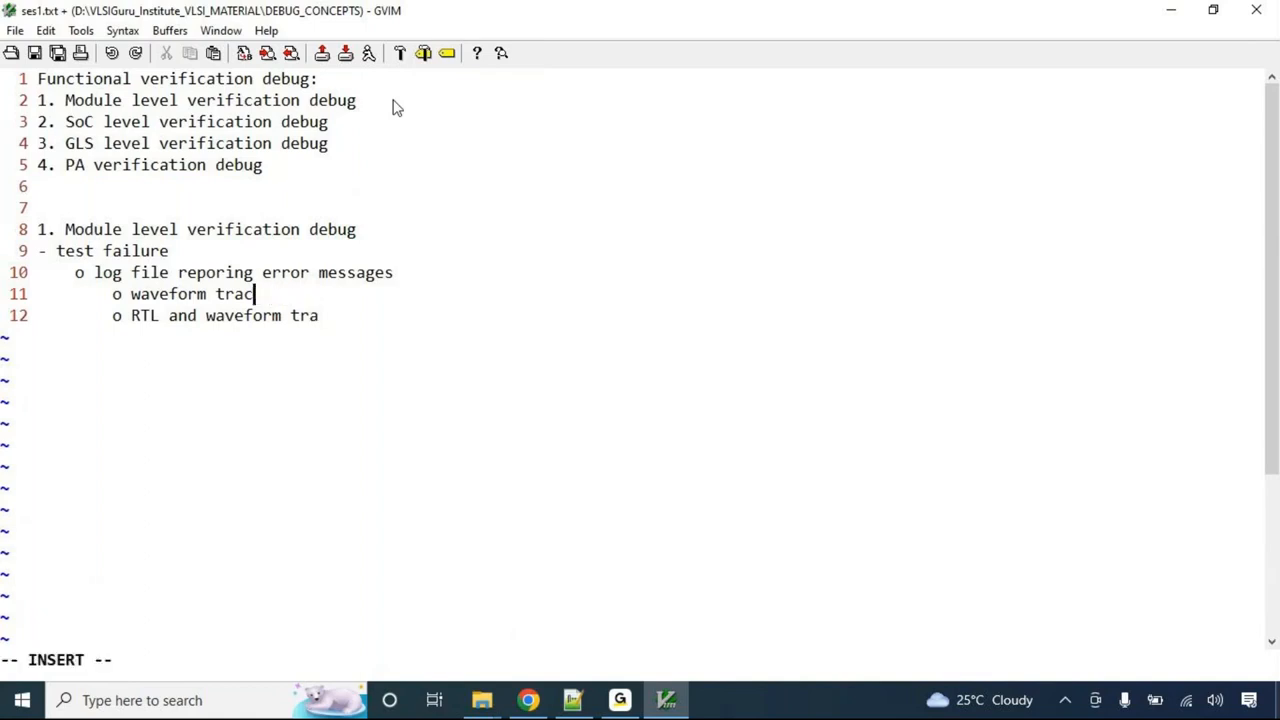
pyautogui.write('ing')
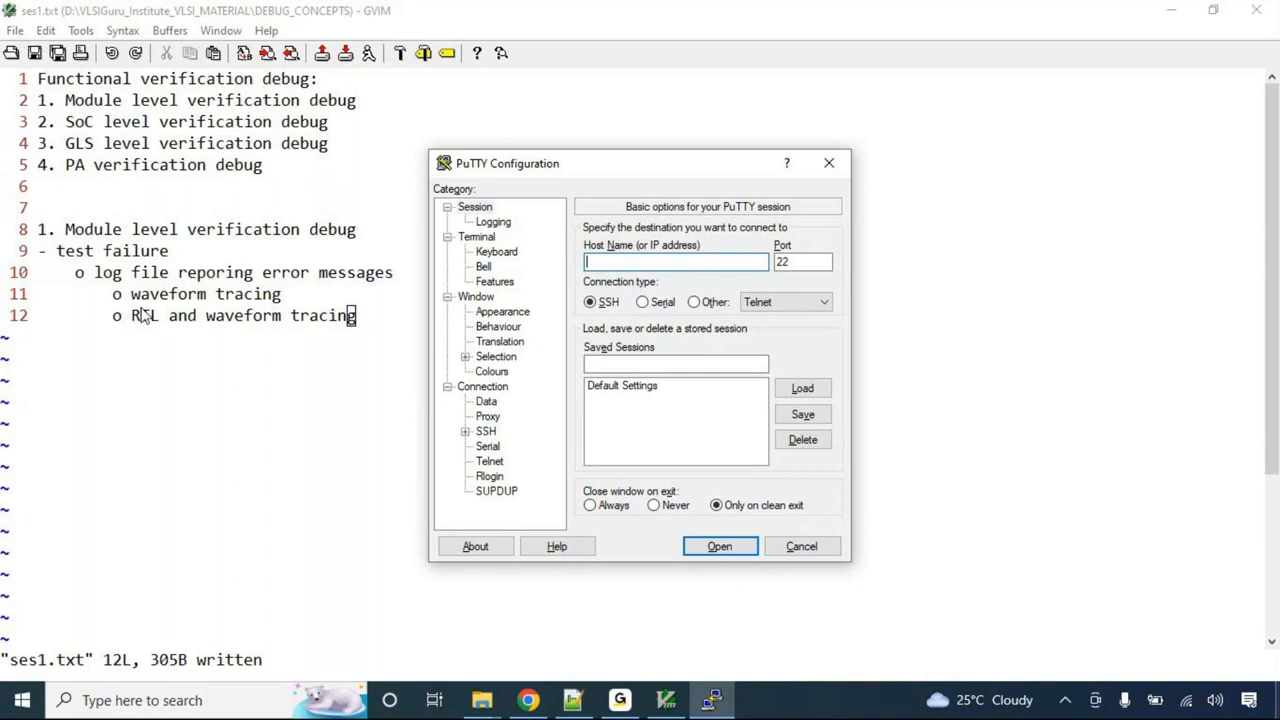
pyautogui.moveTo(164, 316)
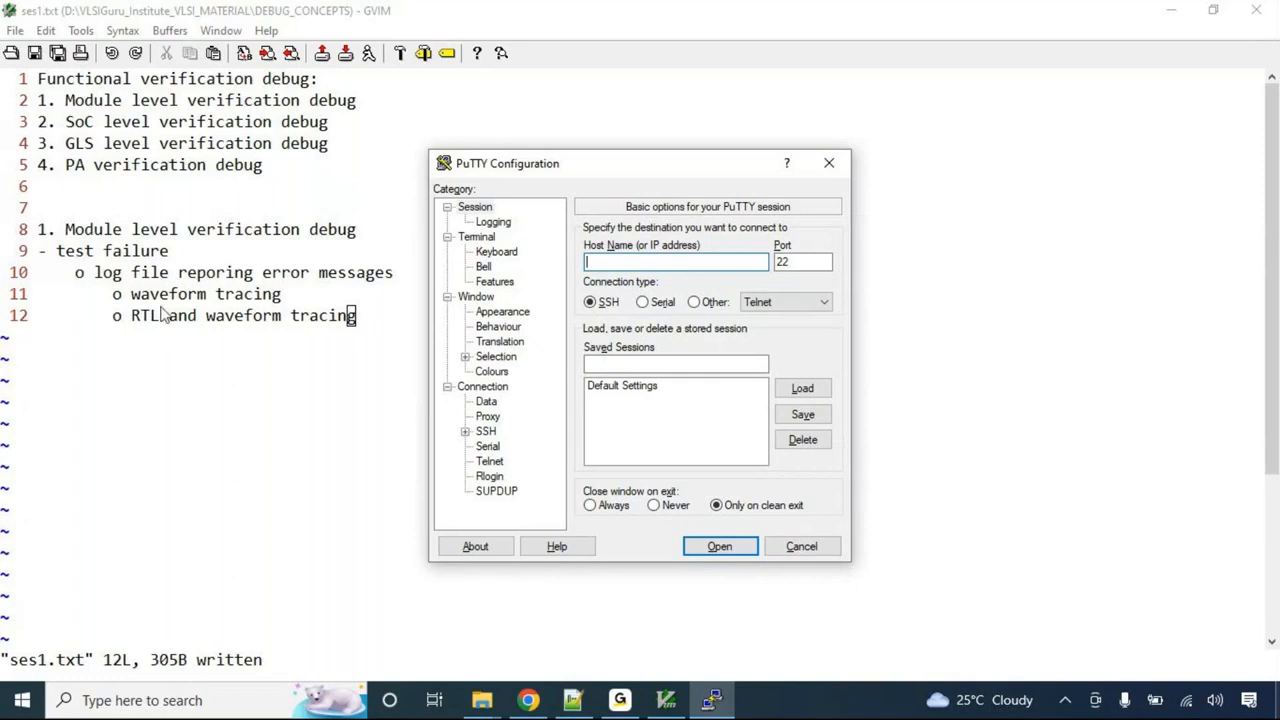
pyautogui.moveTo(152, 302)
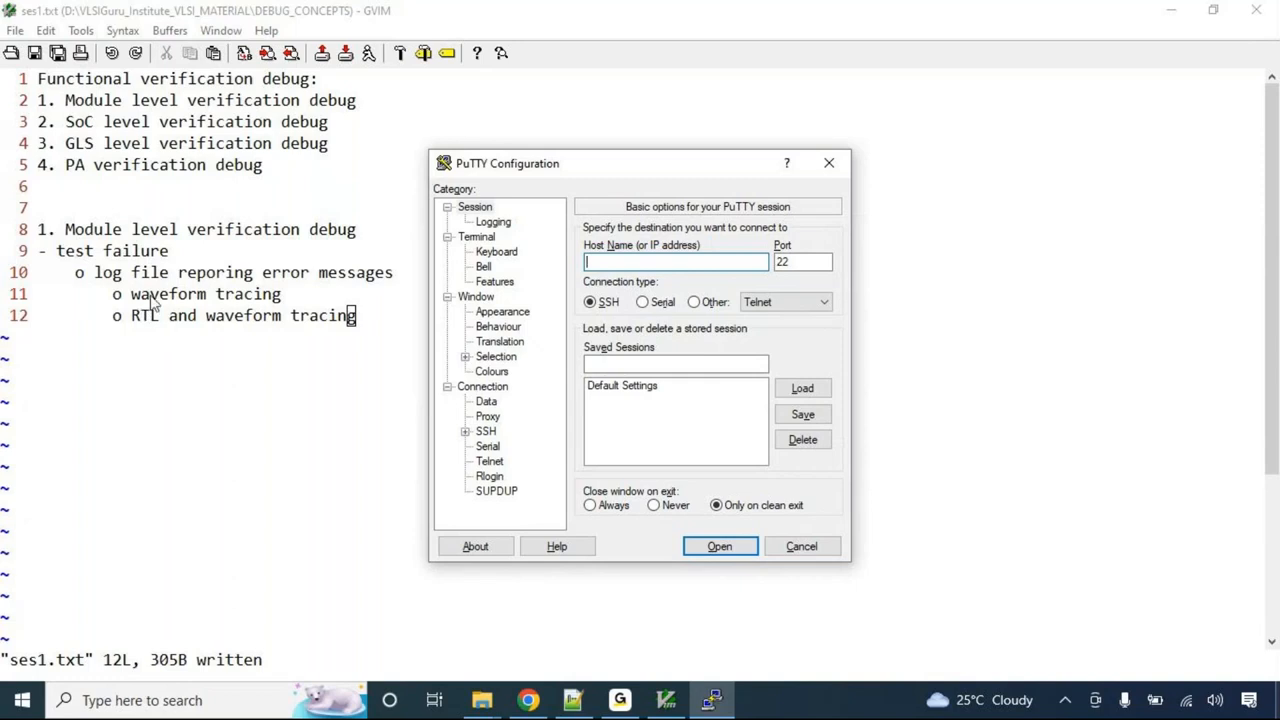
# - Cancel the PuTTY Configuration dialog to return to the GVIM notes
pyautogui.click(800, 546)
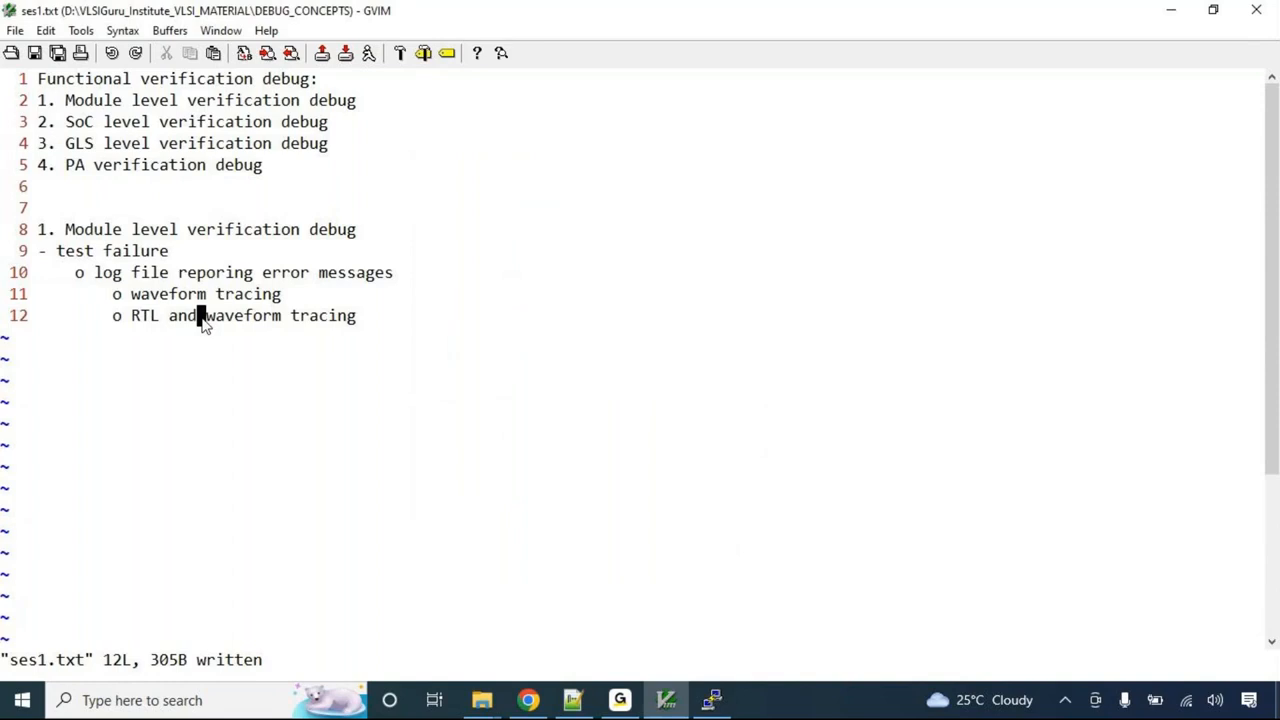
# - Add a 'test fail' bullet with causes RTL issue and TB issue, nesting a TB component issue point
pyautogui.press('o')
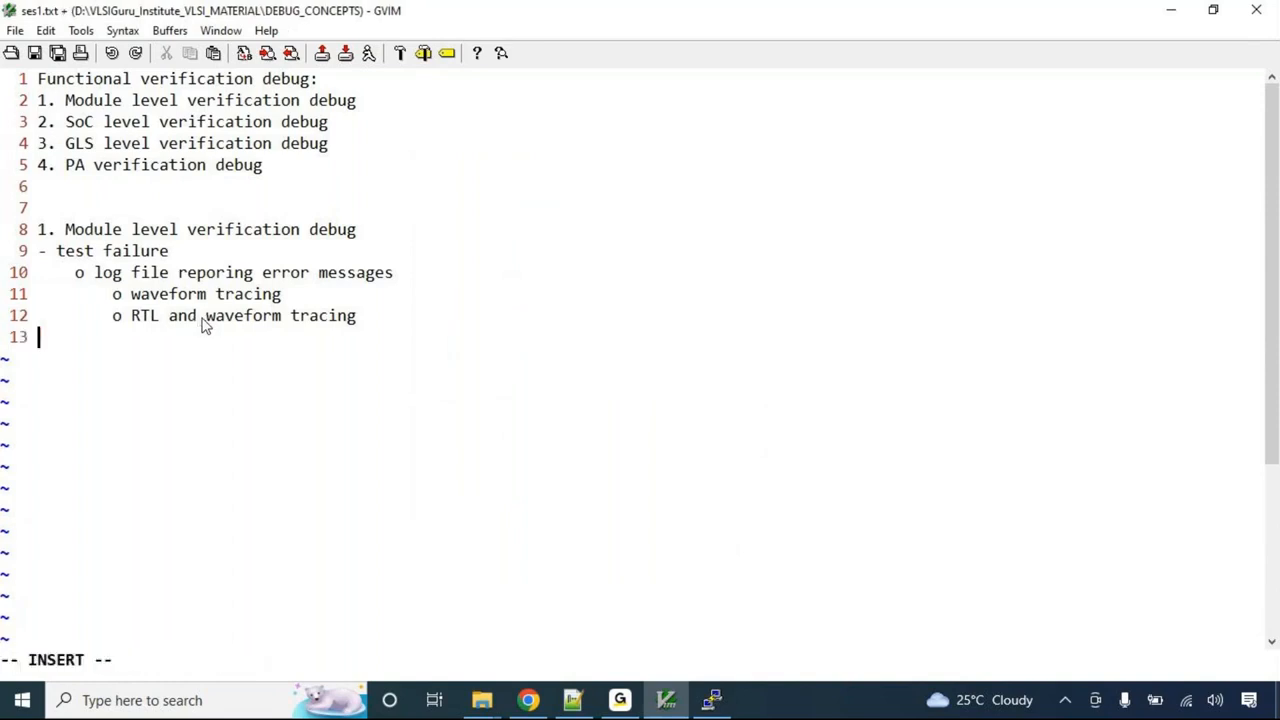
pyautogui.write('-')
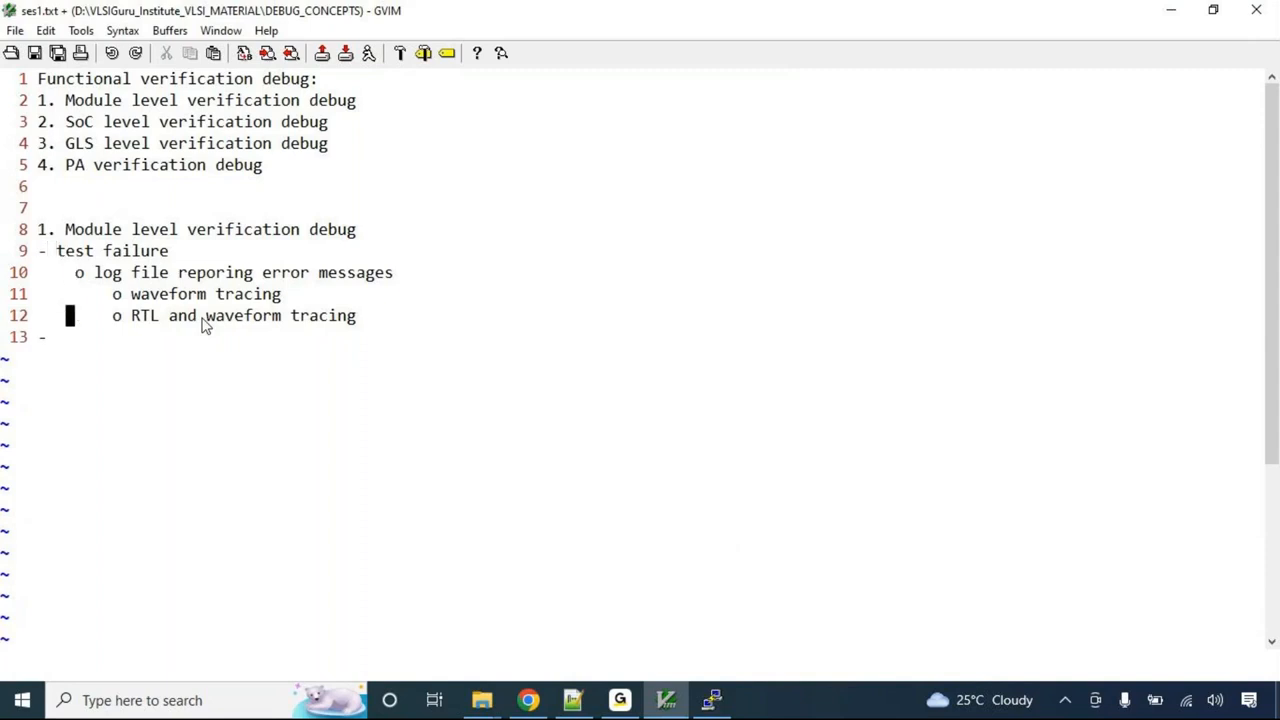
pyautogui.write('test failure can be due to')
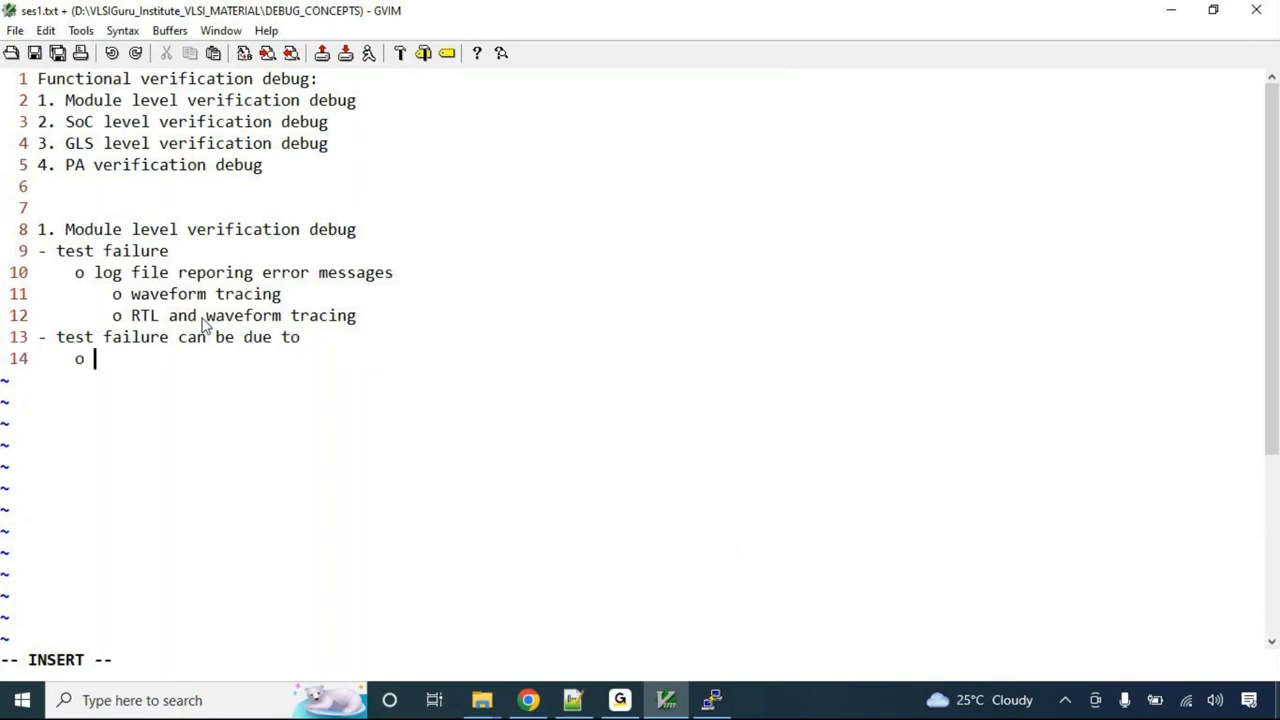
pyautogui.write('RTL issue')
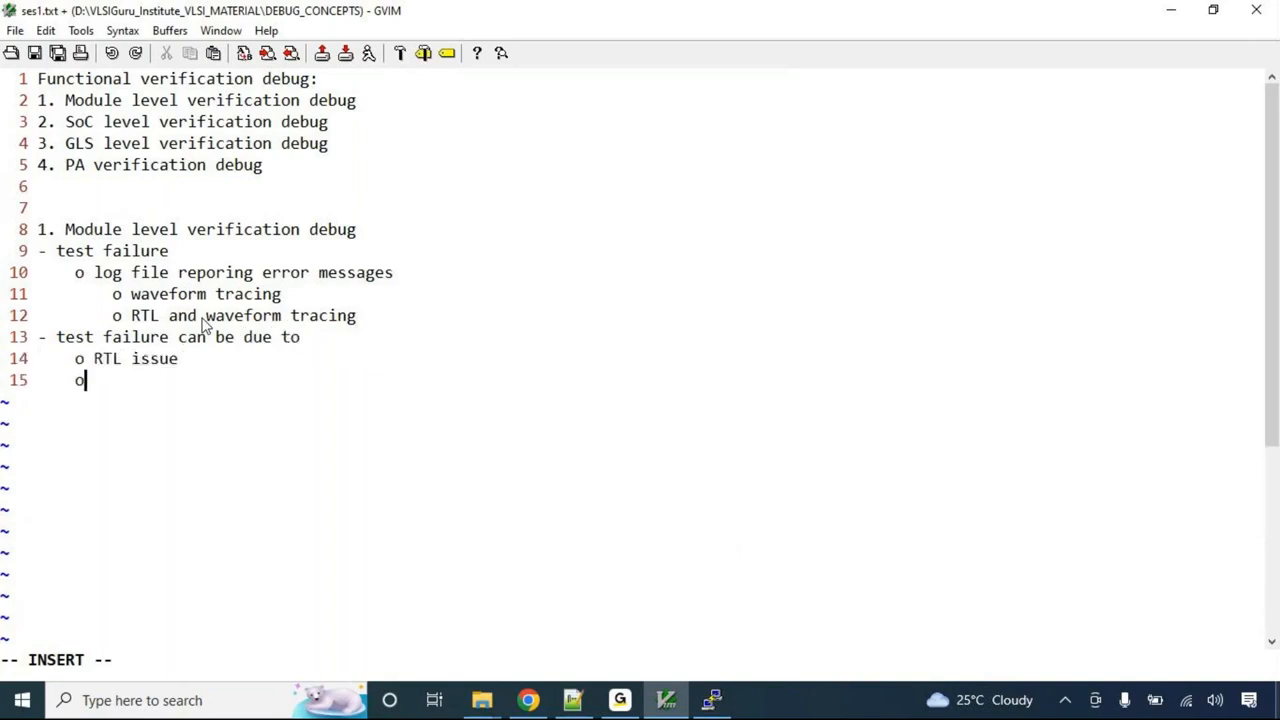
pyautogui.write('TB issu')
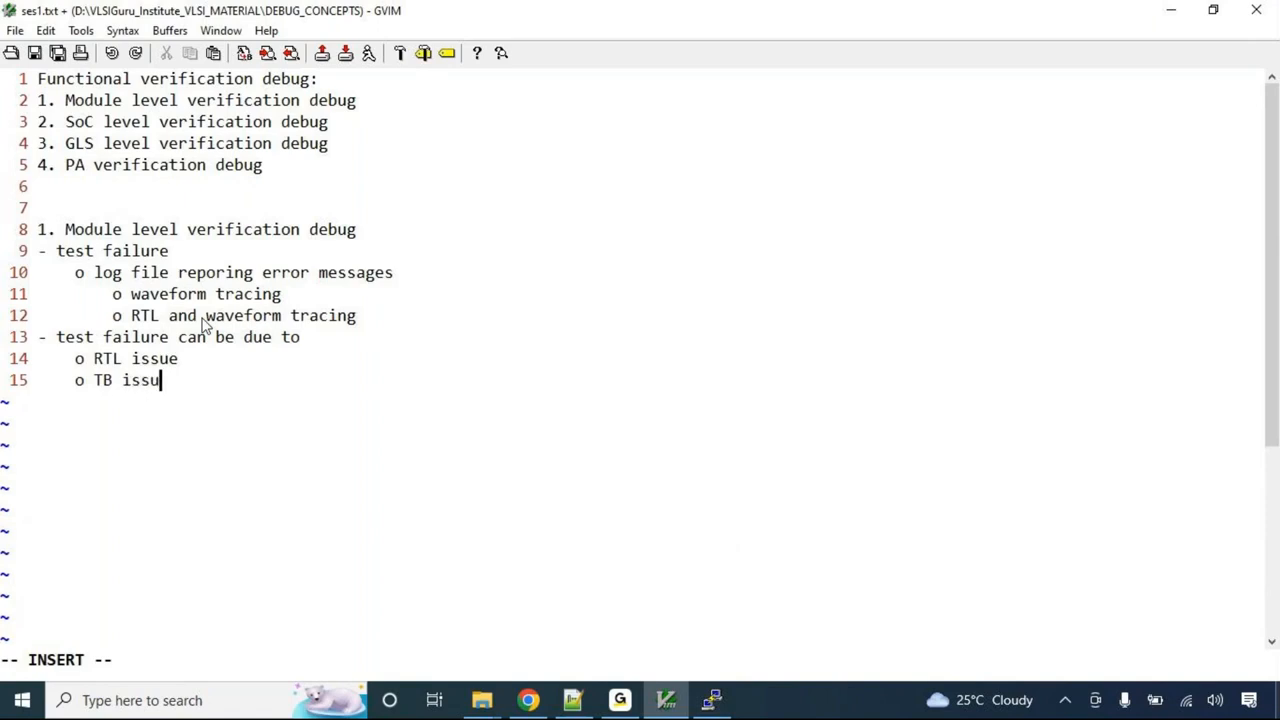
pyautogui.press('enter')
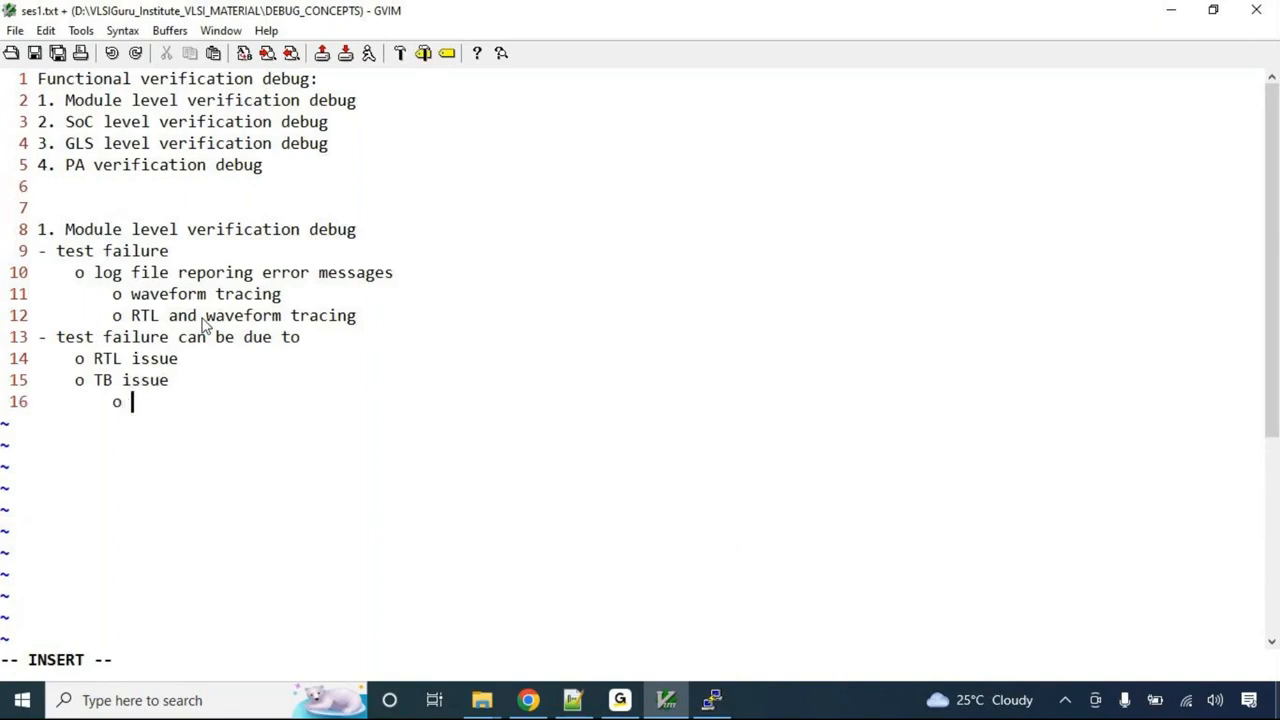
pyautogui.write('TB component coding iss')
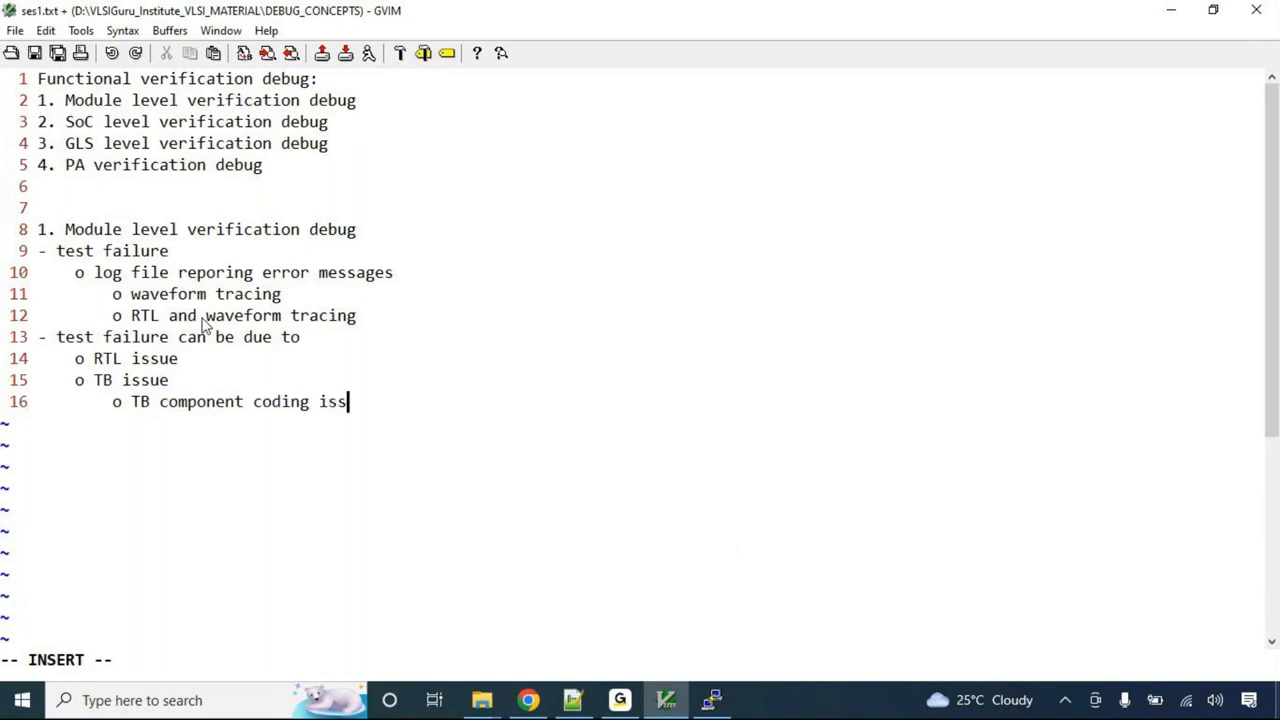
pyautogui.write('ue')
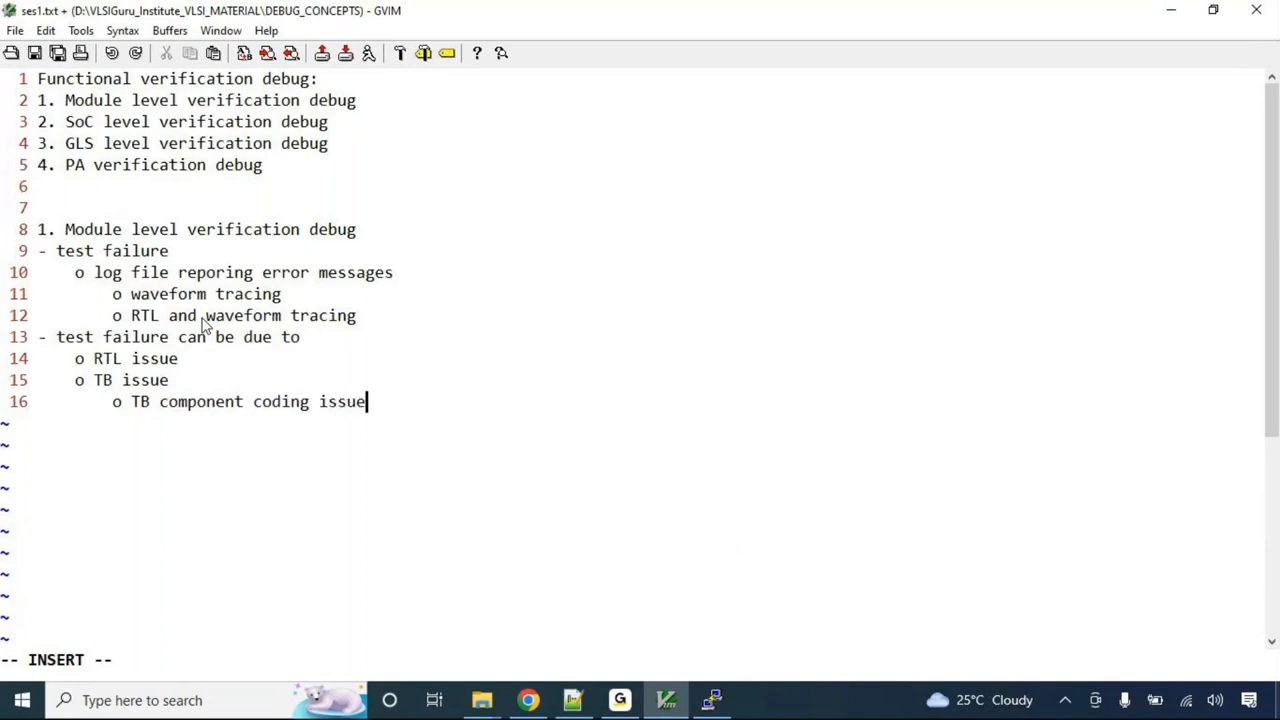
pyautogui.press('Enter')
pyautogui.write('o')
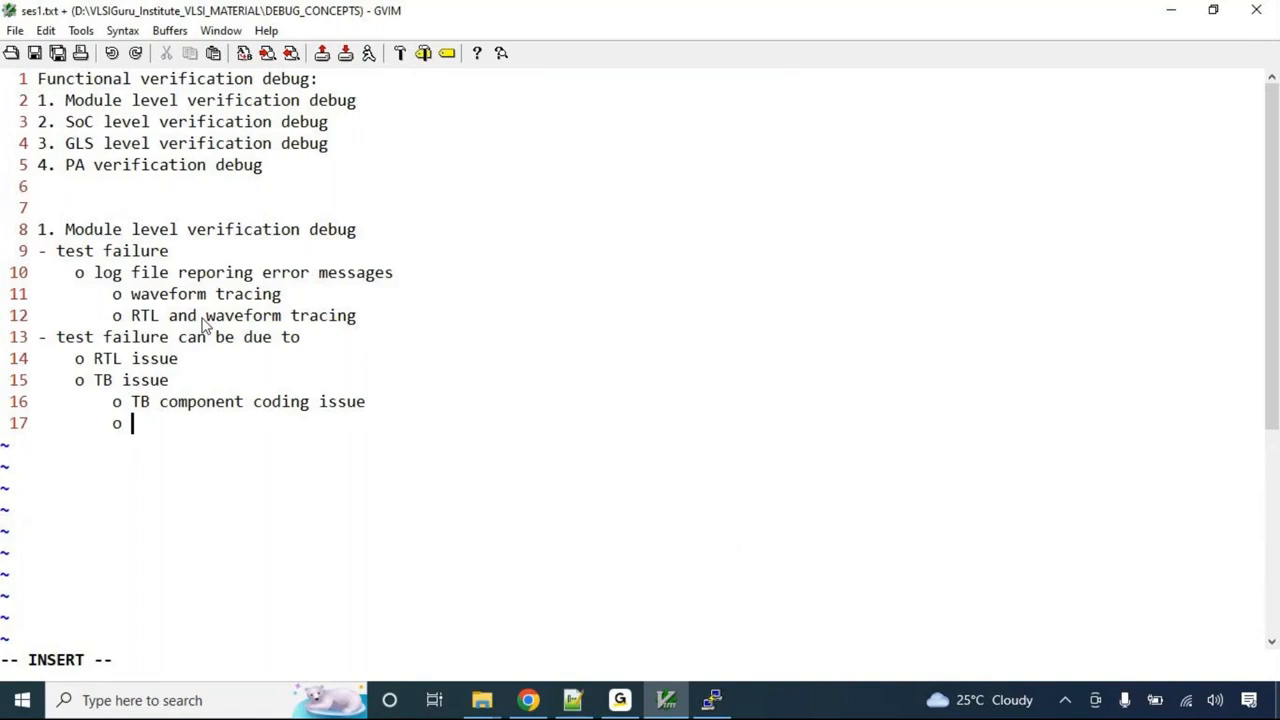
# - Add the TB configuration point: using a VIP (PCIe, DDR, etc), we need to set its configuration parameters
pyautogui.write('TB configurat')
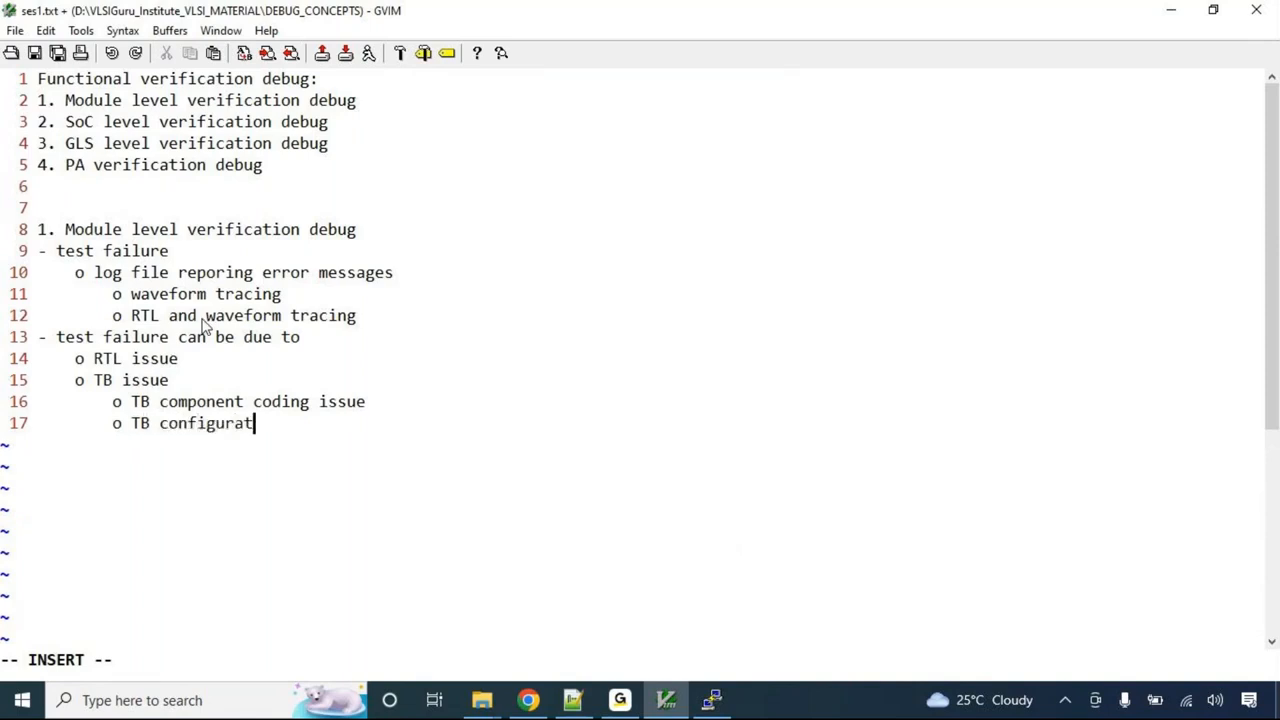
pyautogui.write('ion')
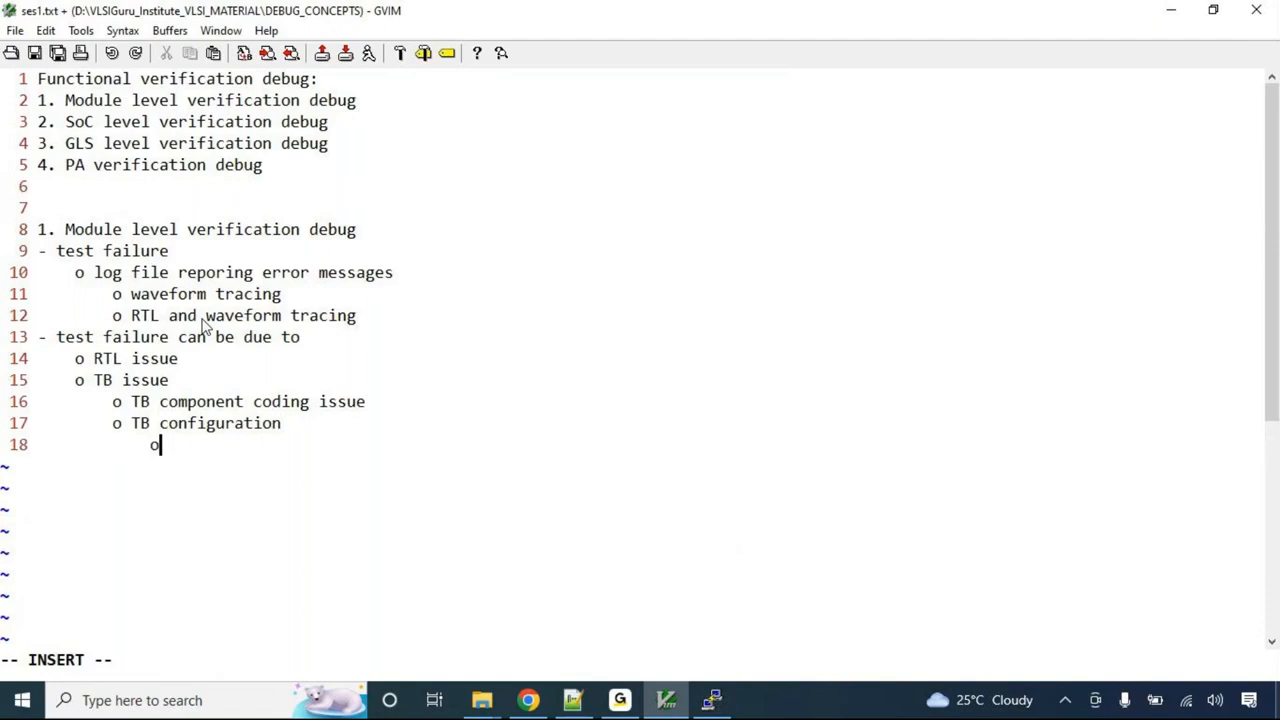
pyautogui.write('We are using')
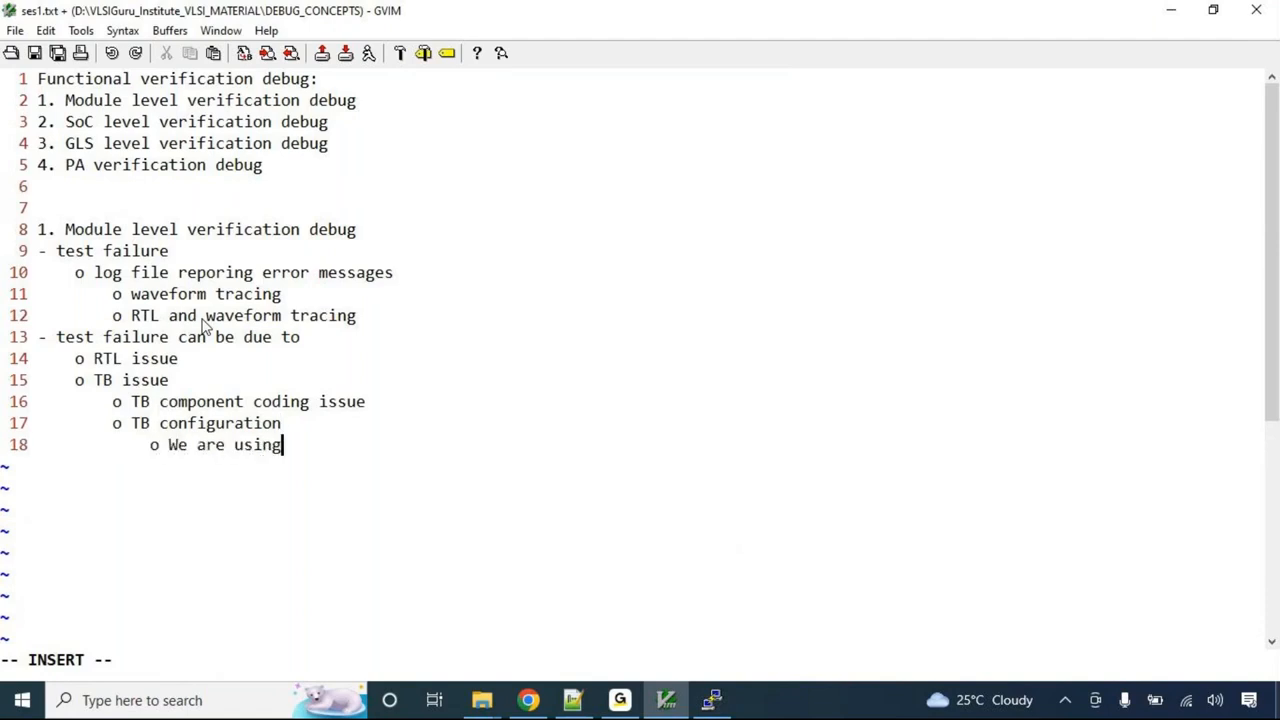
pyautogui.write('a VIP(PCIe')
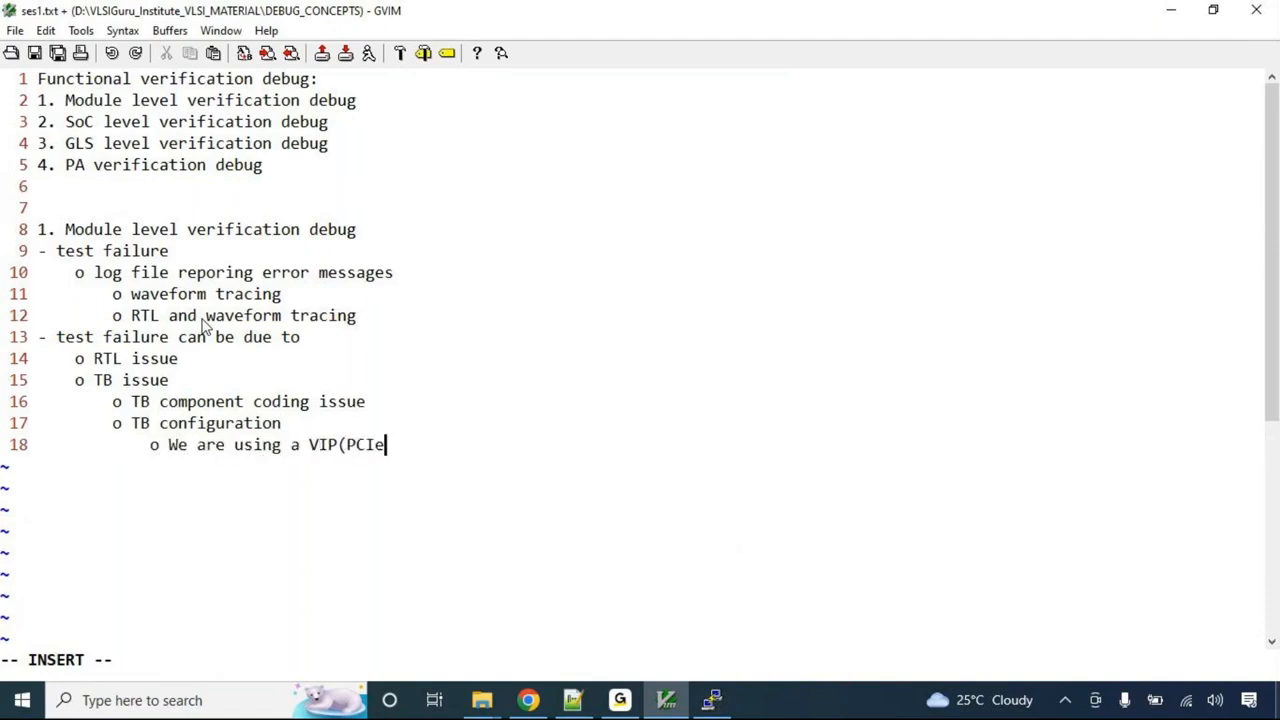
pyautogui.write(', DDR')
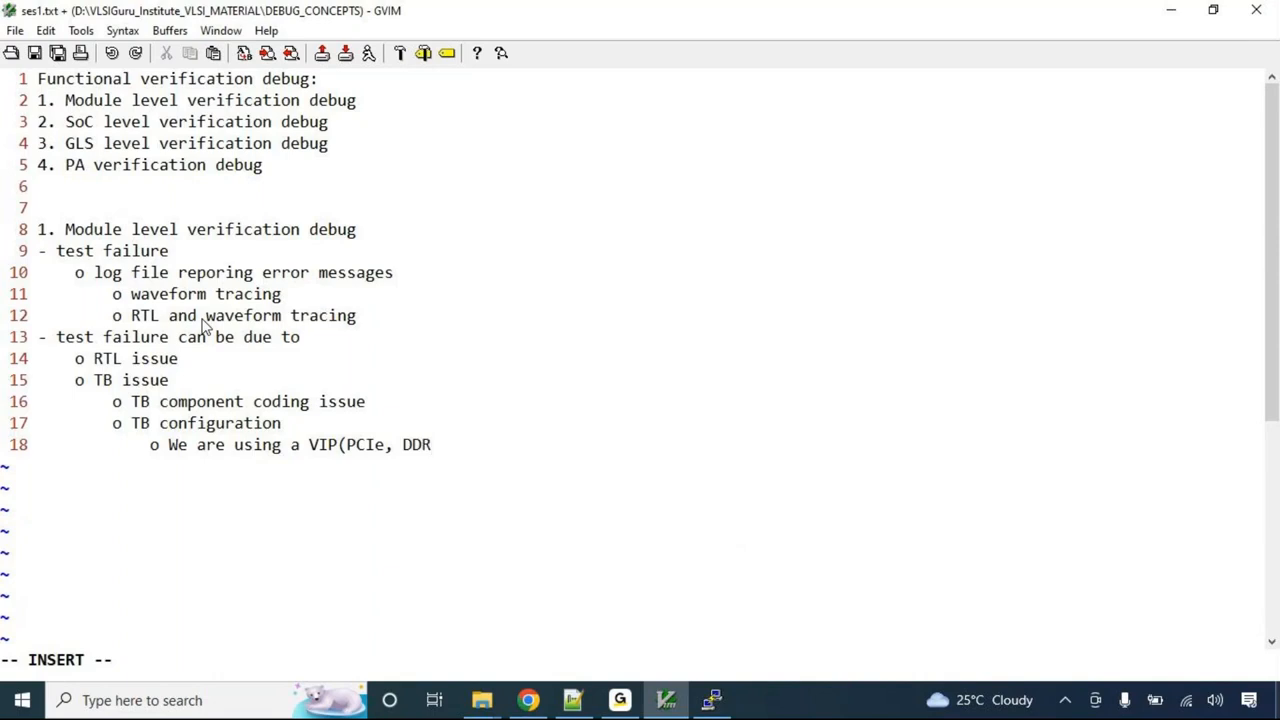
pyautogui.write(', etc)')
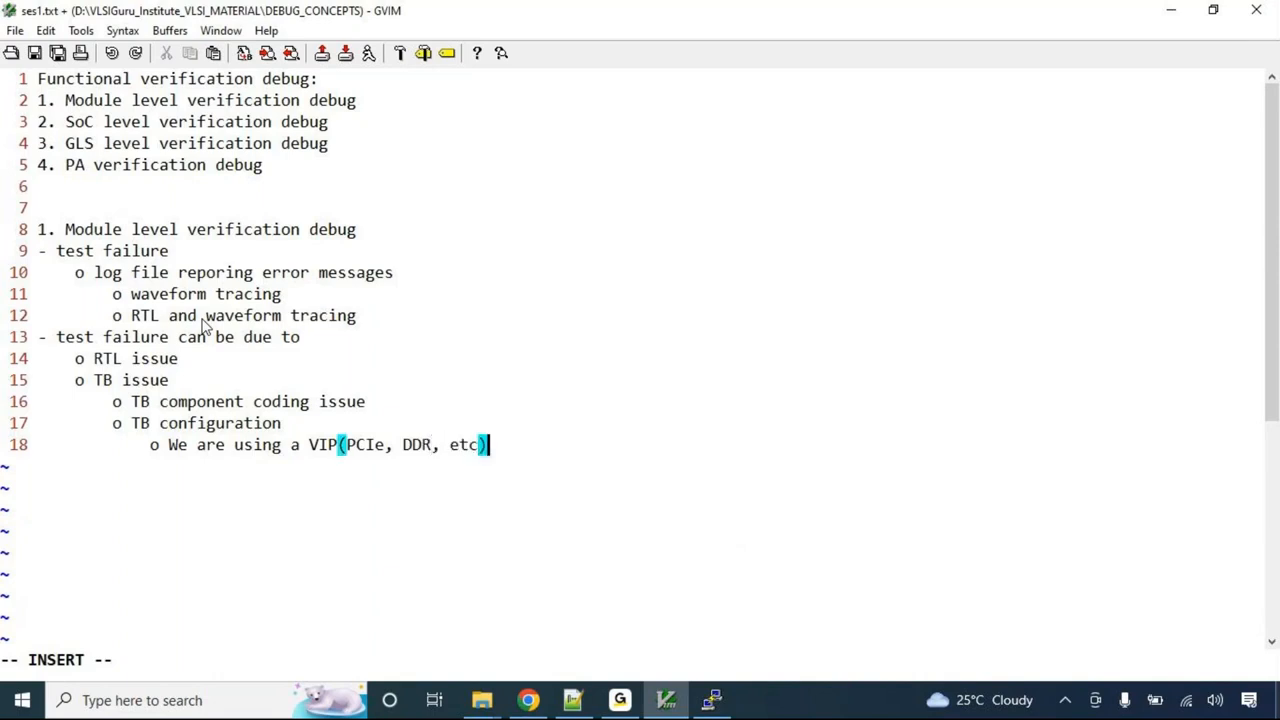
pyautogui.write(',')
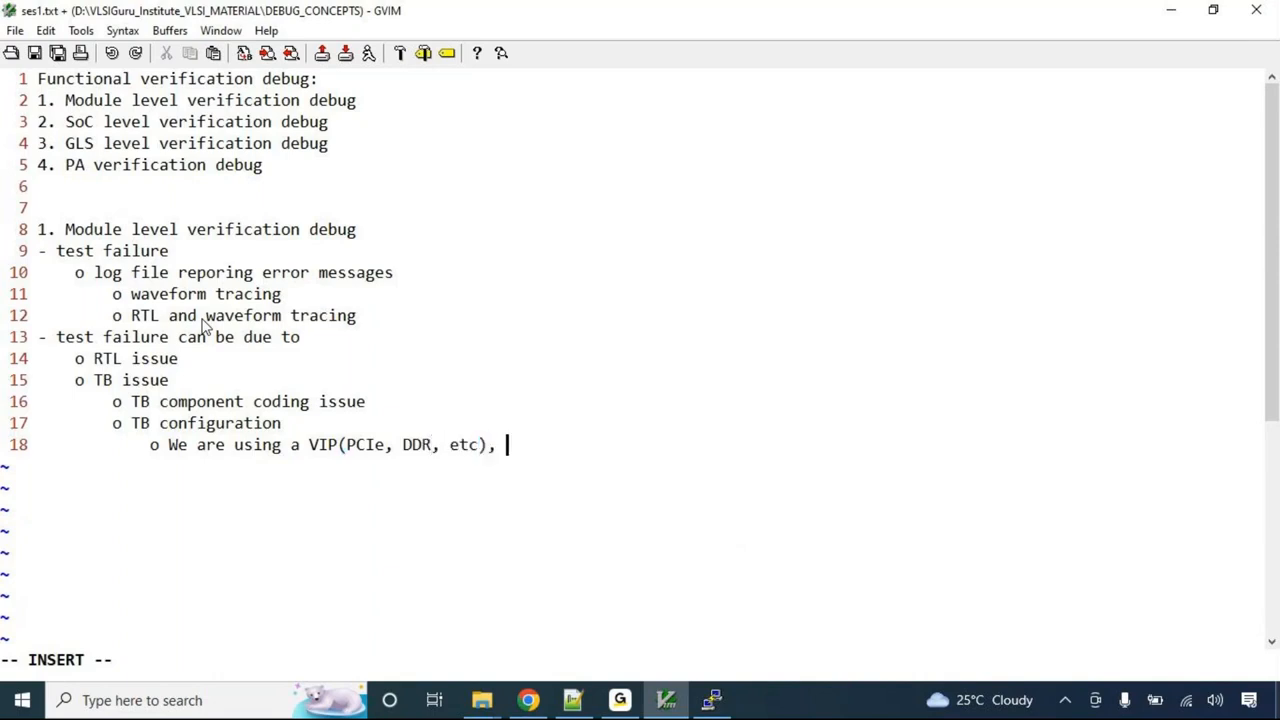
pyautogui.write('we need to set the configuration parameters for the VIP')
pyautogui.write('o if thi')
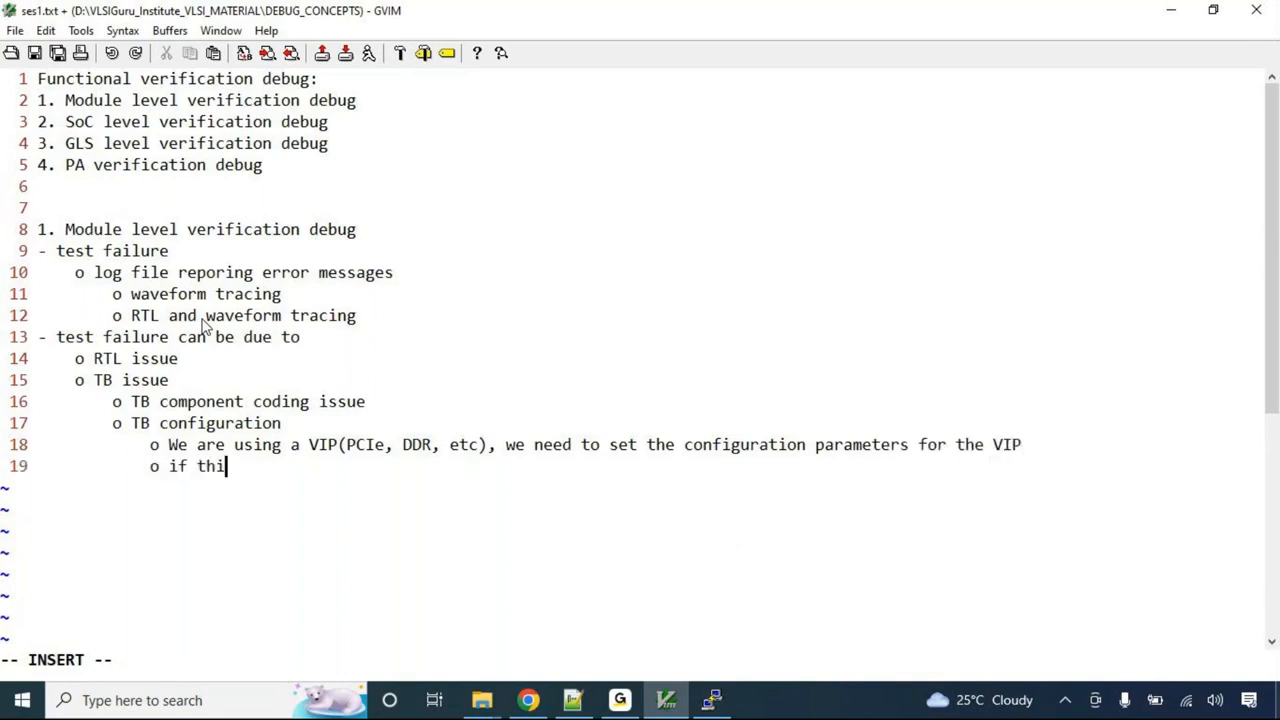
pyautogui.write('s configuration')
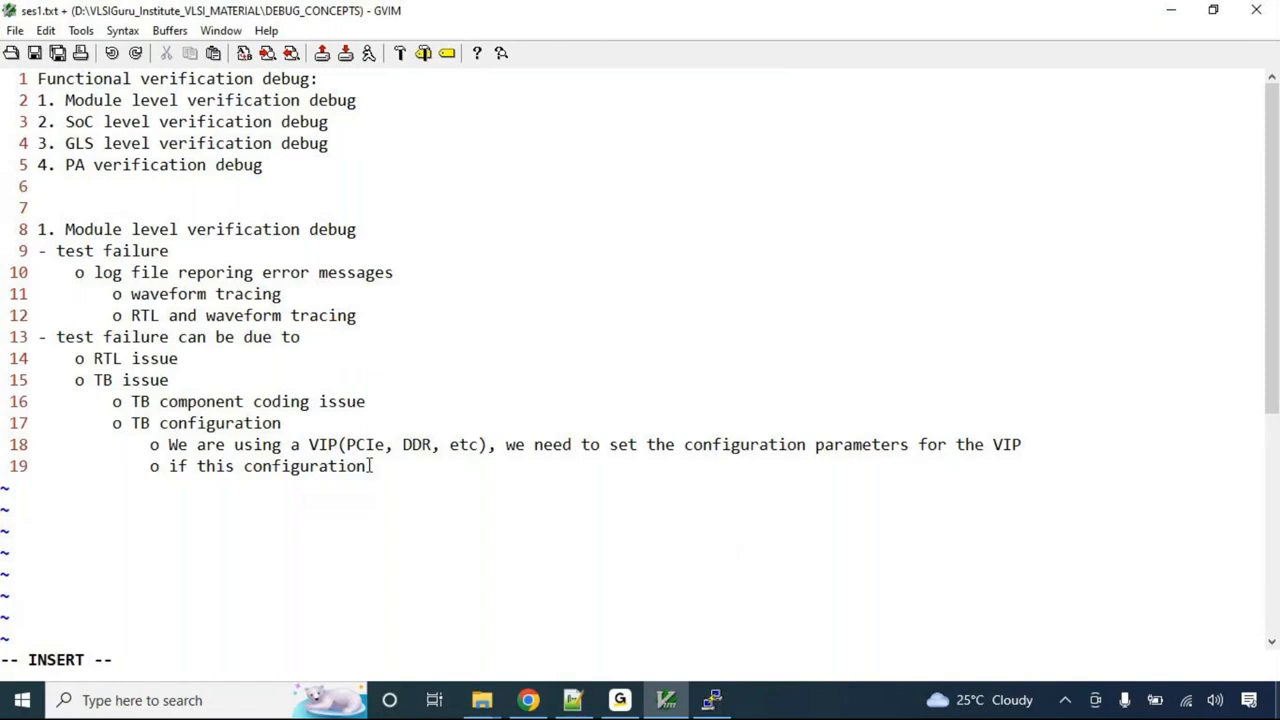
pyautogui.moveTo(370, 470)
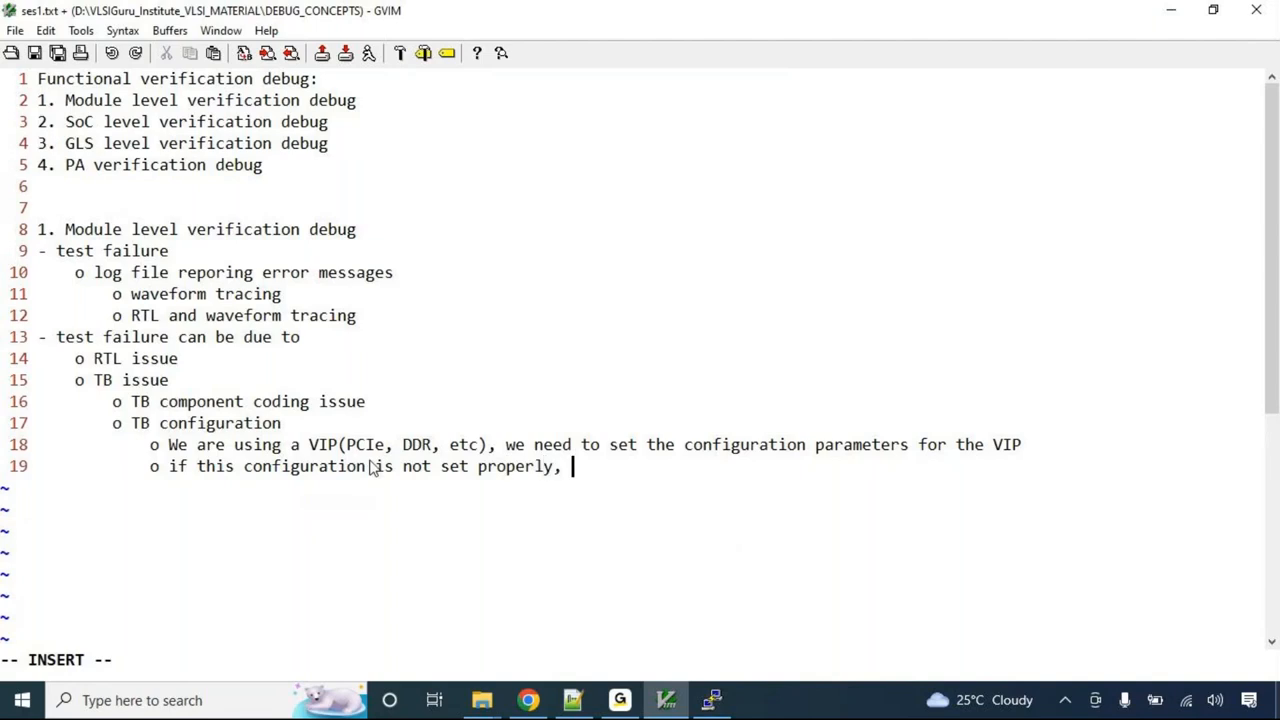
# - Note that misconfiguration can lead to test failure
pyautogui.write('this')
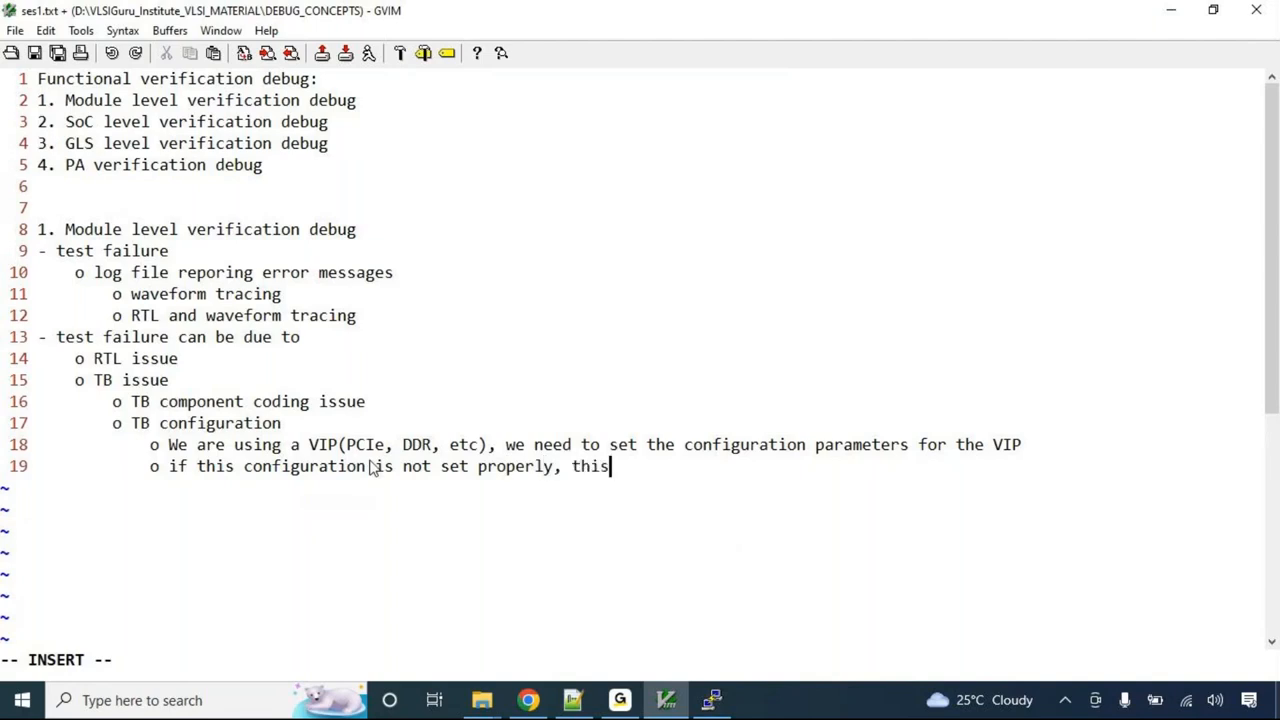
pyautogui.write('cna lean')
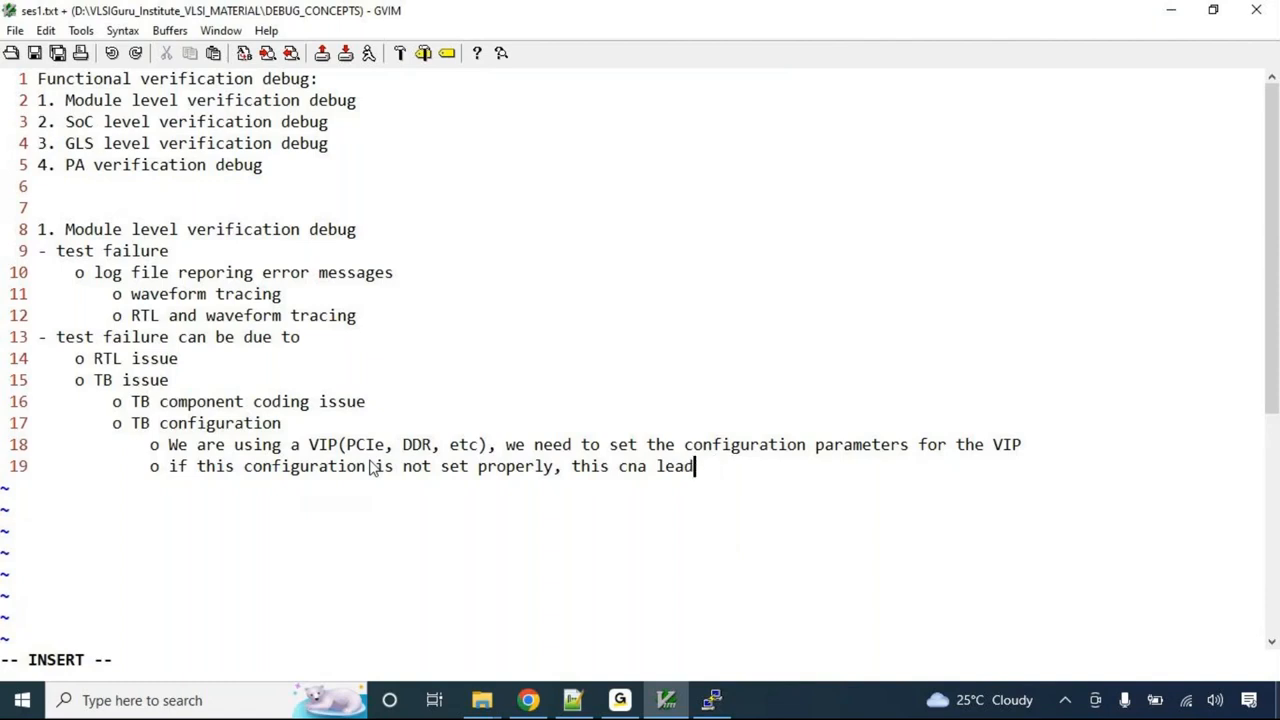
pyautogui.write('to test')
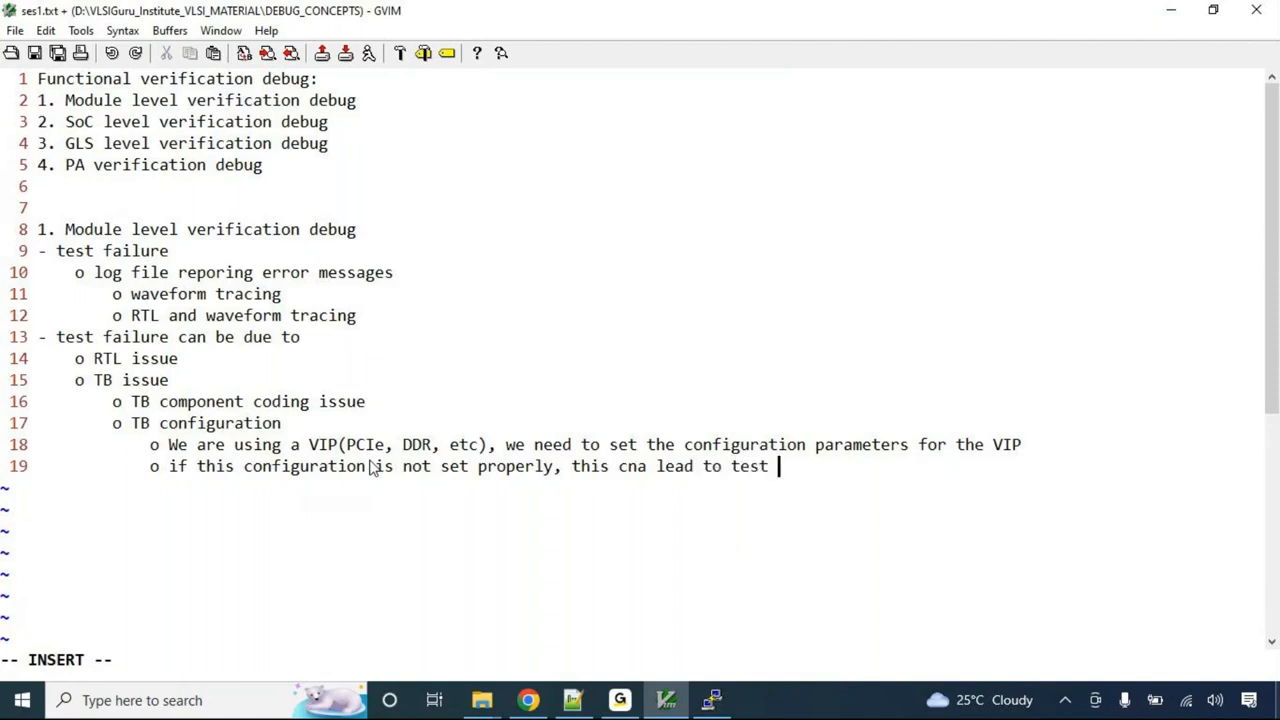
pyautogui.write('failure')
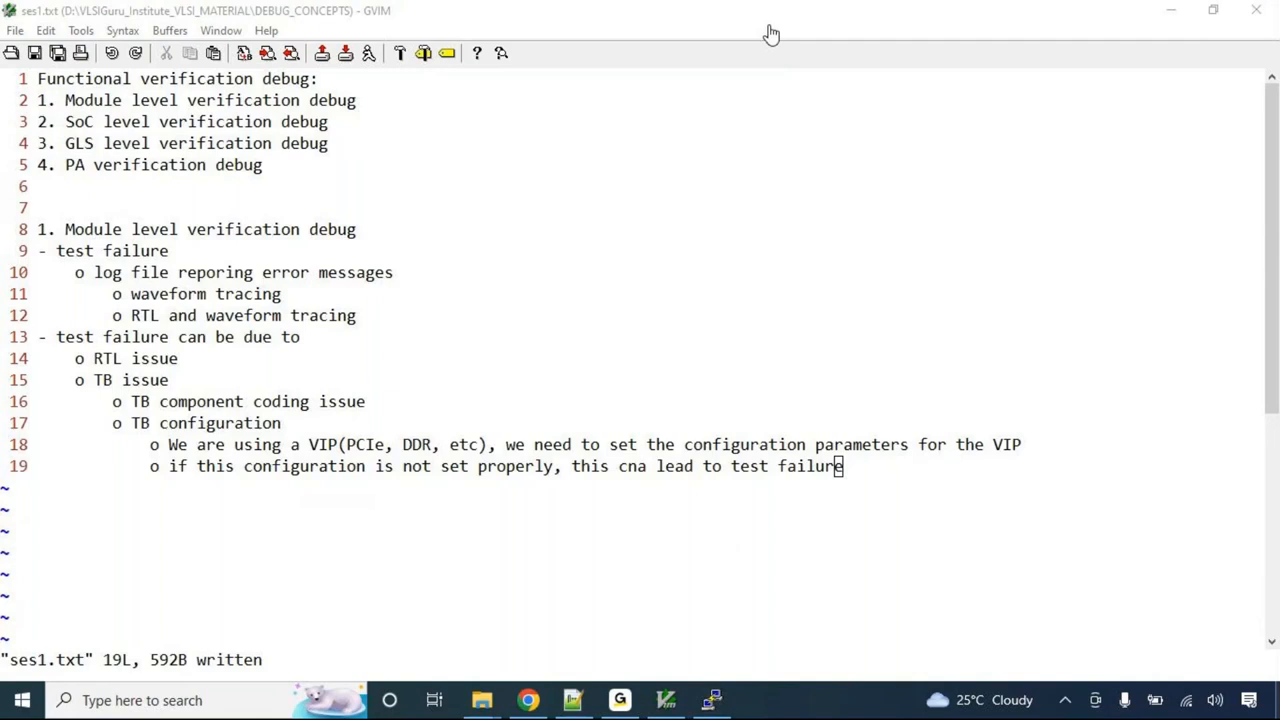
pyautogui.moveTo(776, 30)
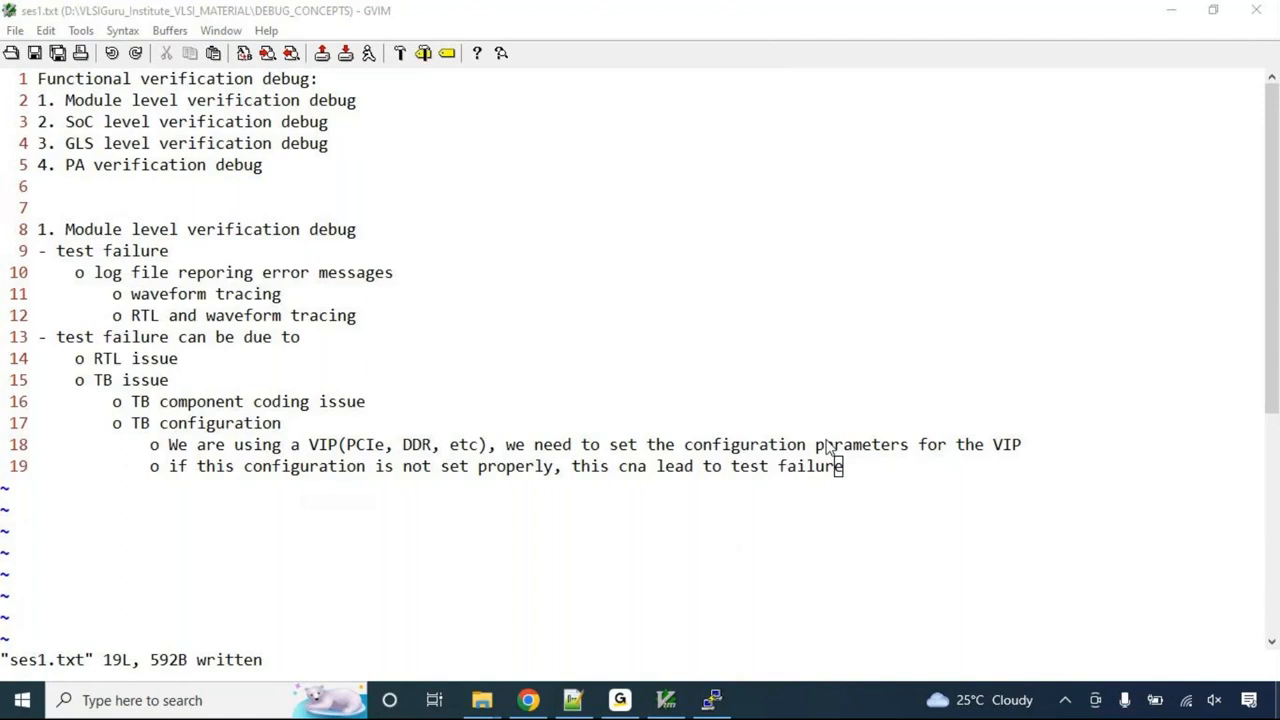
pyautogui.moveTo(388, 36)
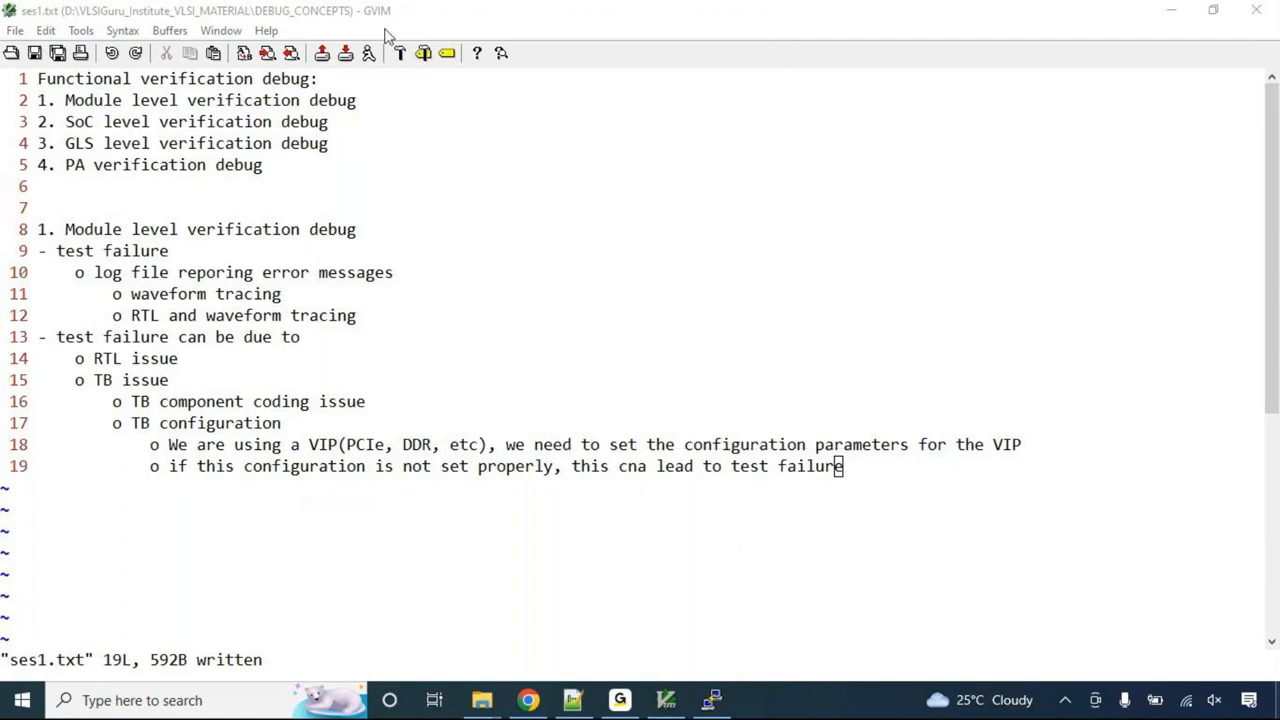
pyautogui.moveTo(904, 626)
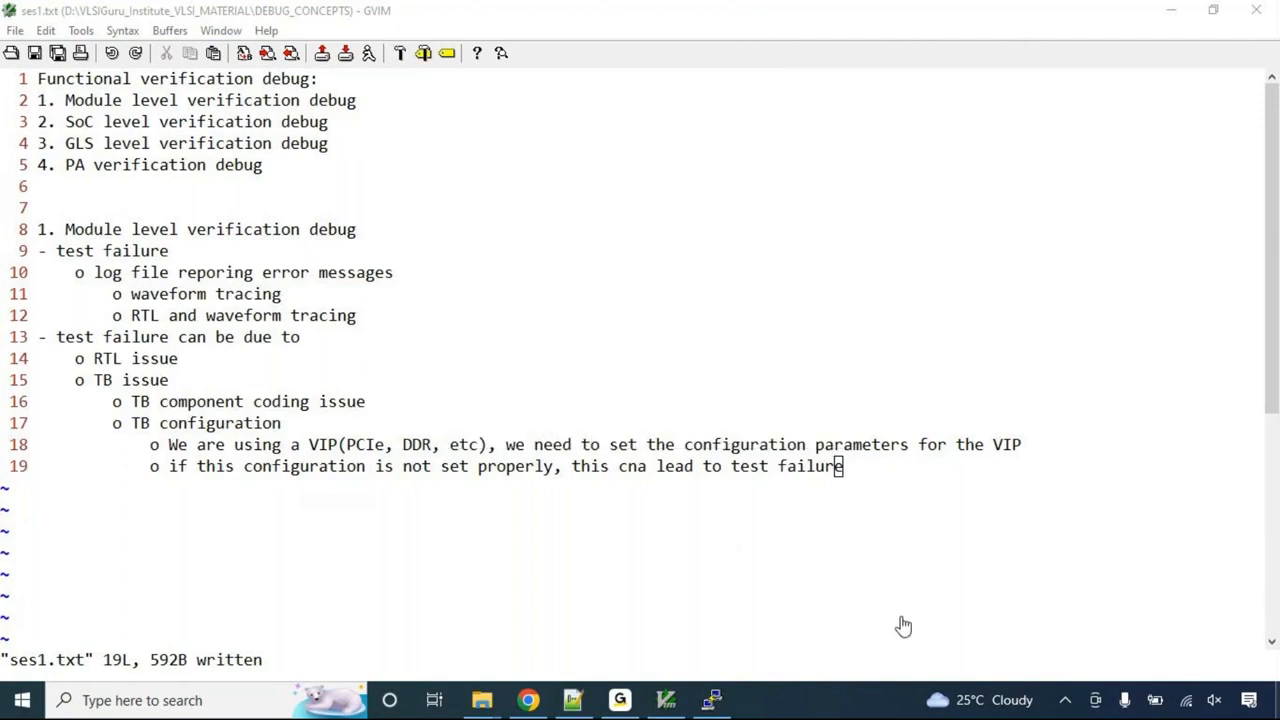
pyautogui.moveTo(860, 462)
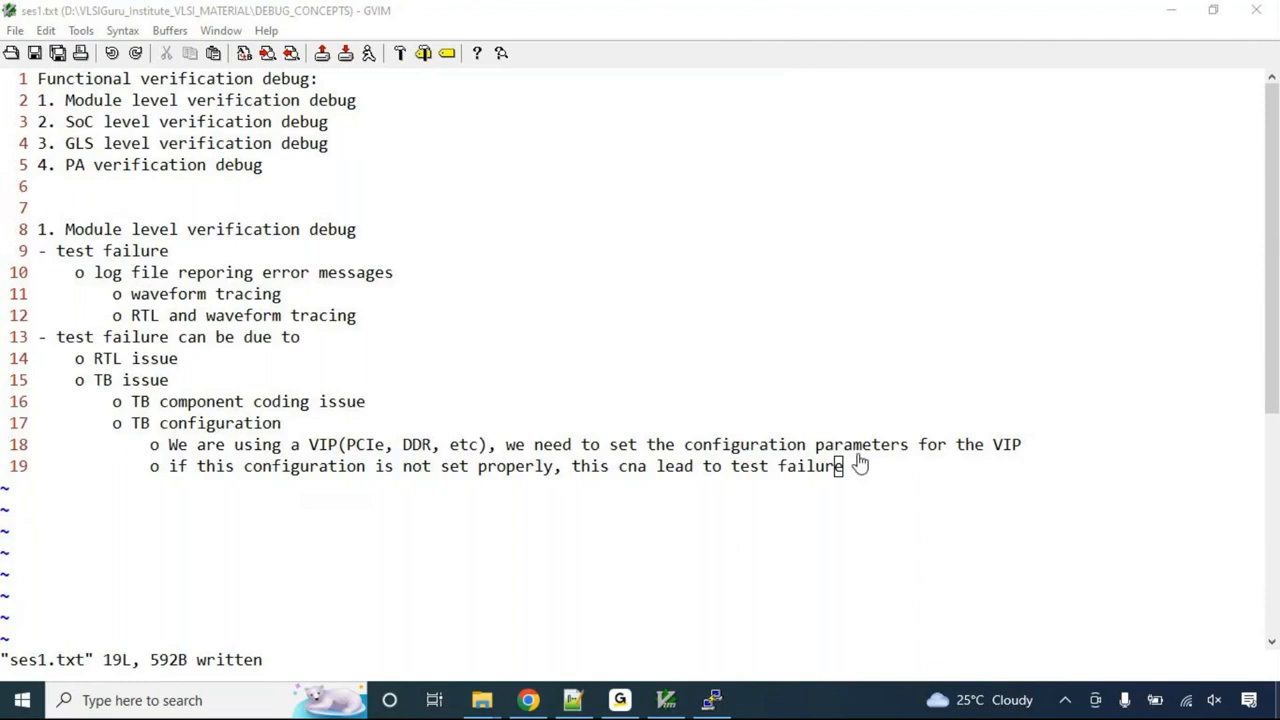
pyautogui.moveTo(836, 656)
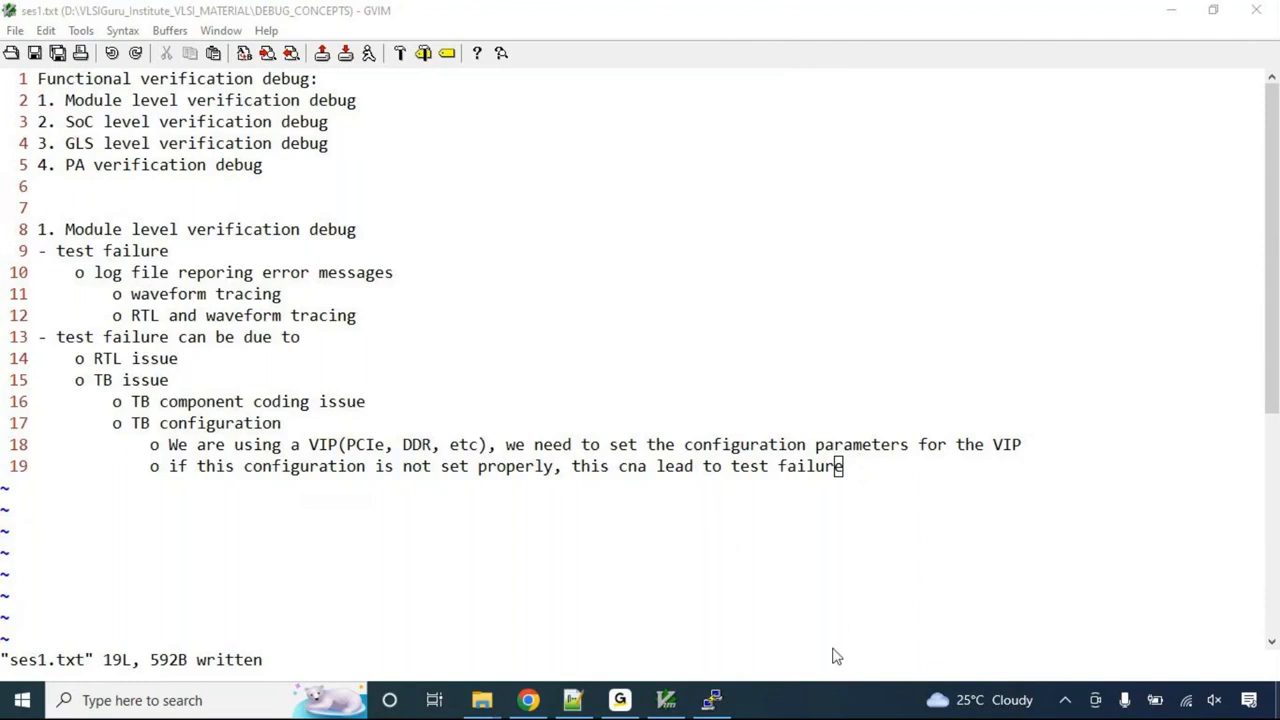
pyautogui.moveTo(840, 662)
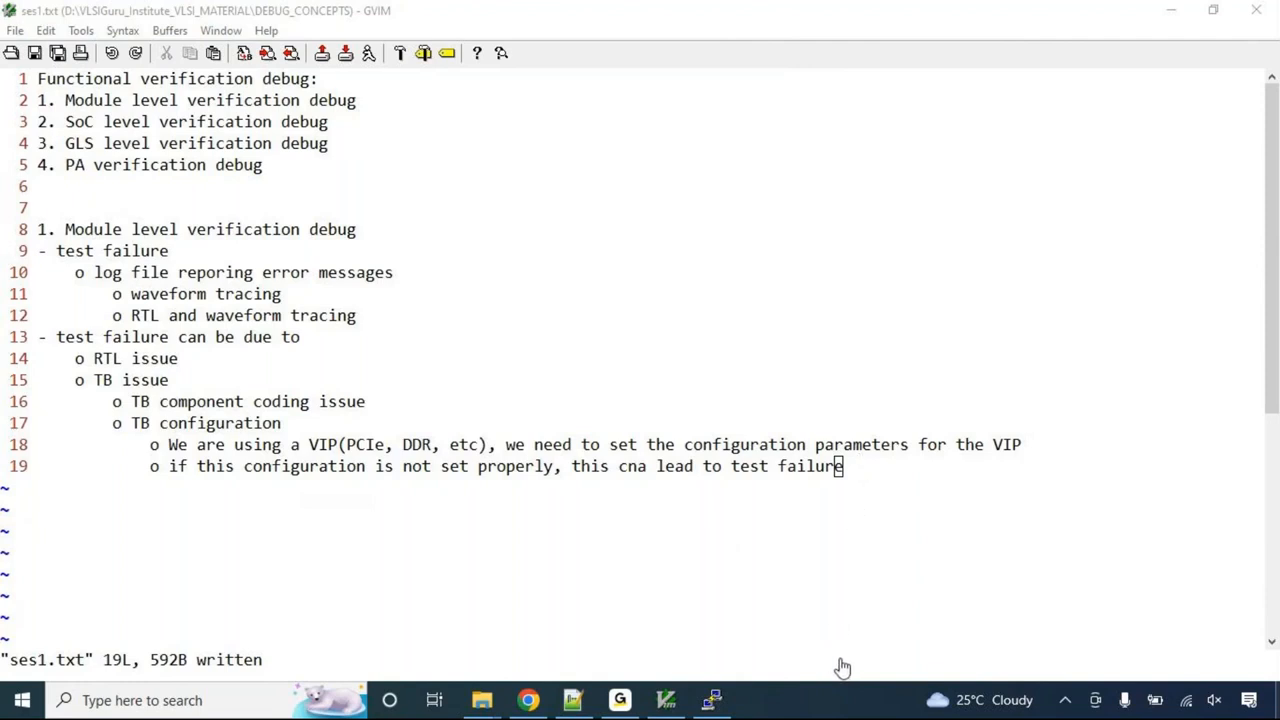
pyautogui.moveTo(120, 404)
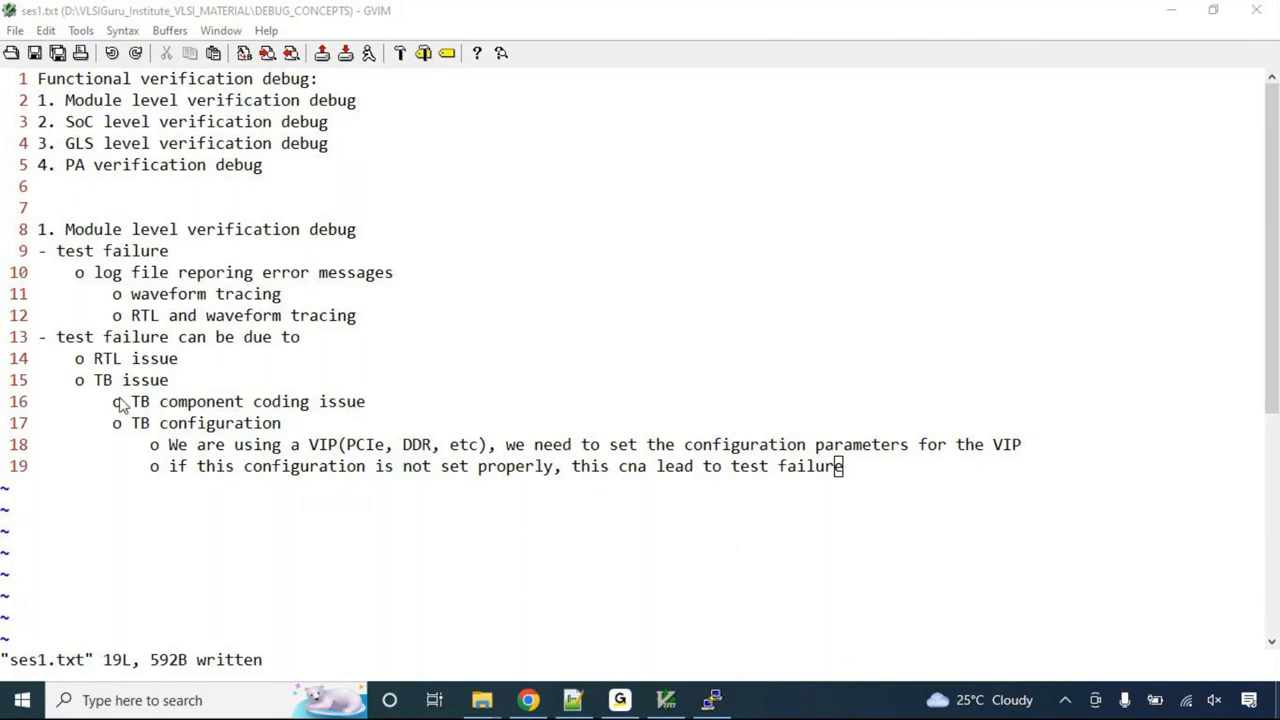
pyautogui.moveTo(100, 388)
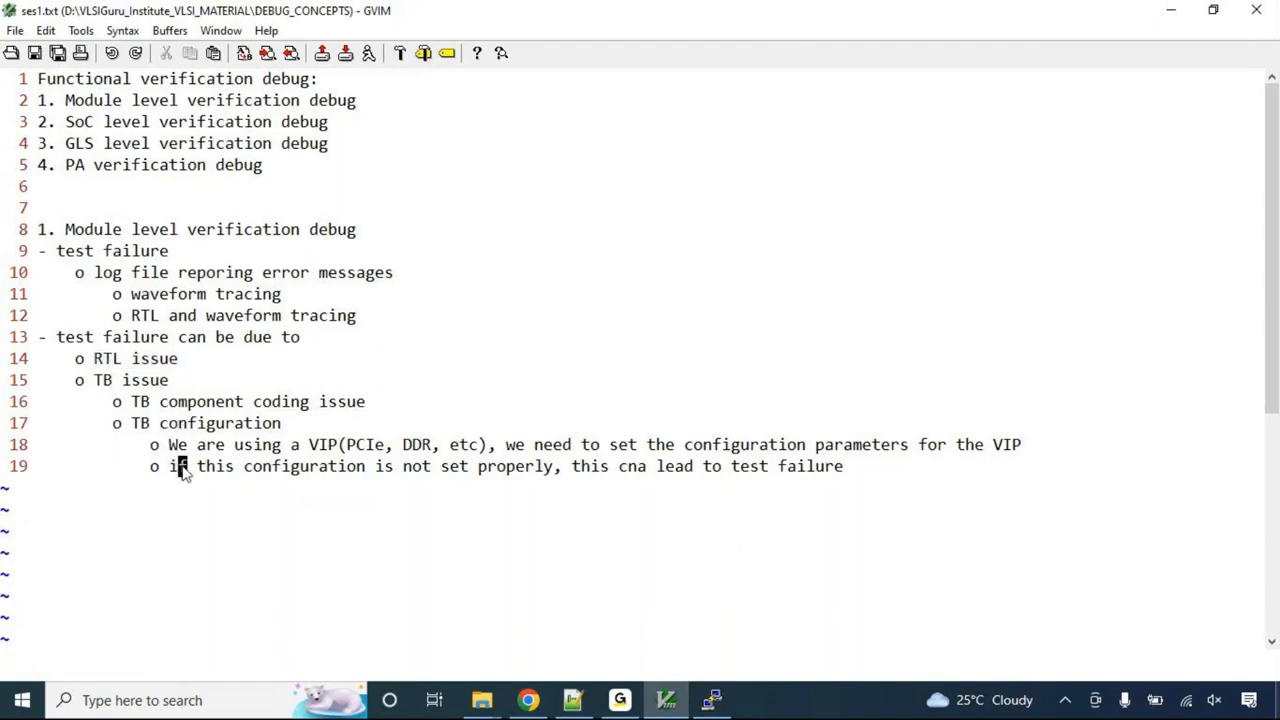
# - Write '- how do we say issue with RTL or TB?' with sub-bullets log file and understanding of the expected behavior
pyautogui.write('- how')
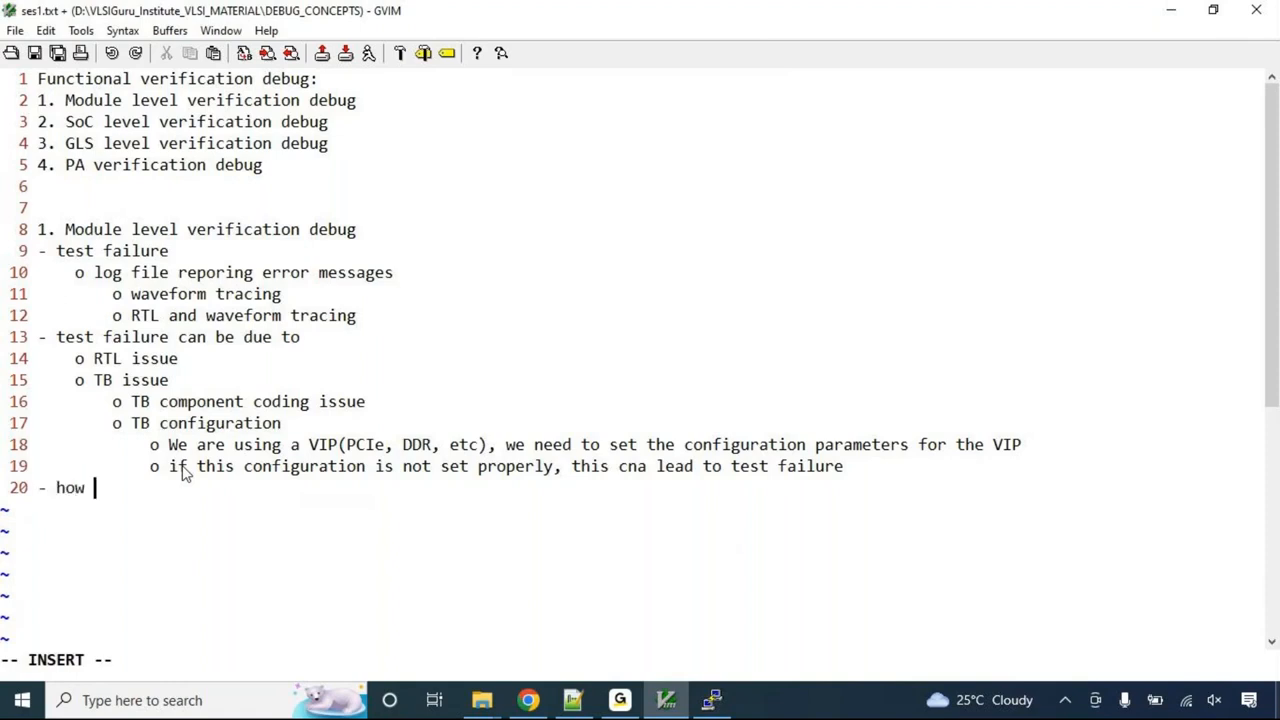
pyautogui.write('do we say issue with R')
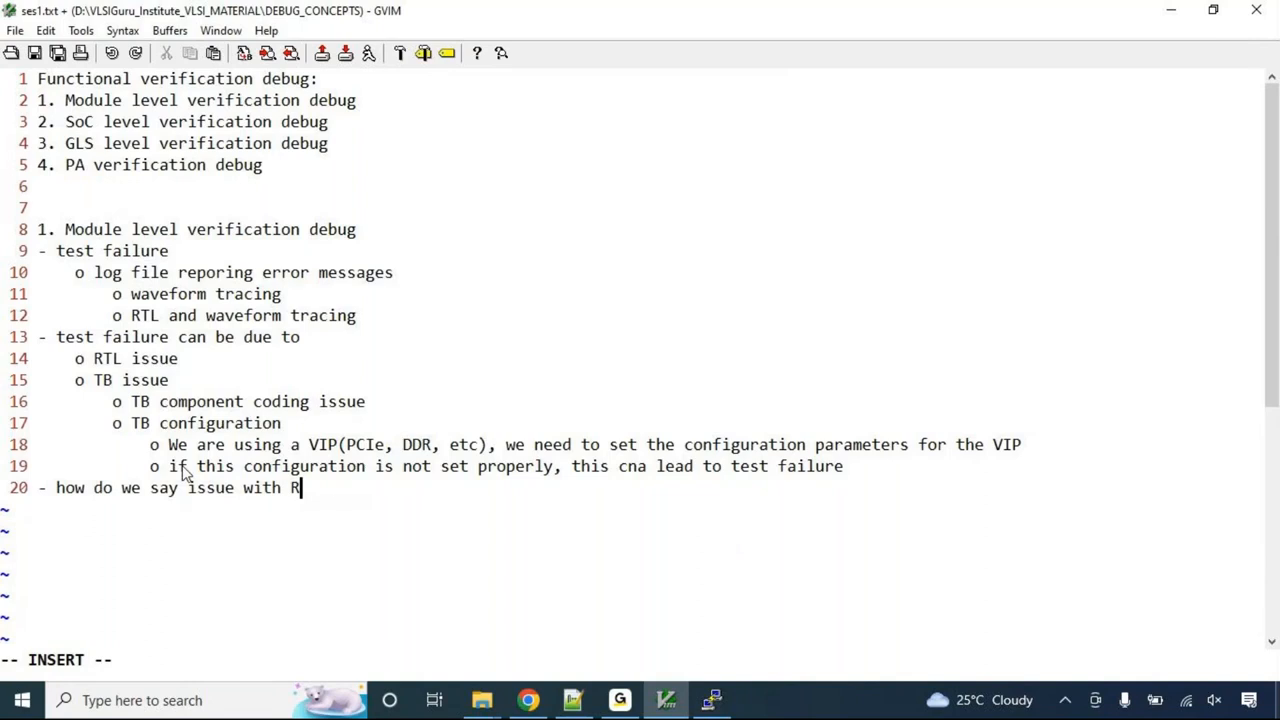
pyautogui.write('TL or TB')
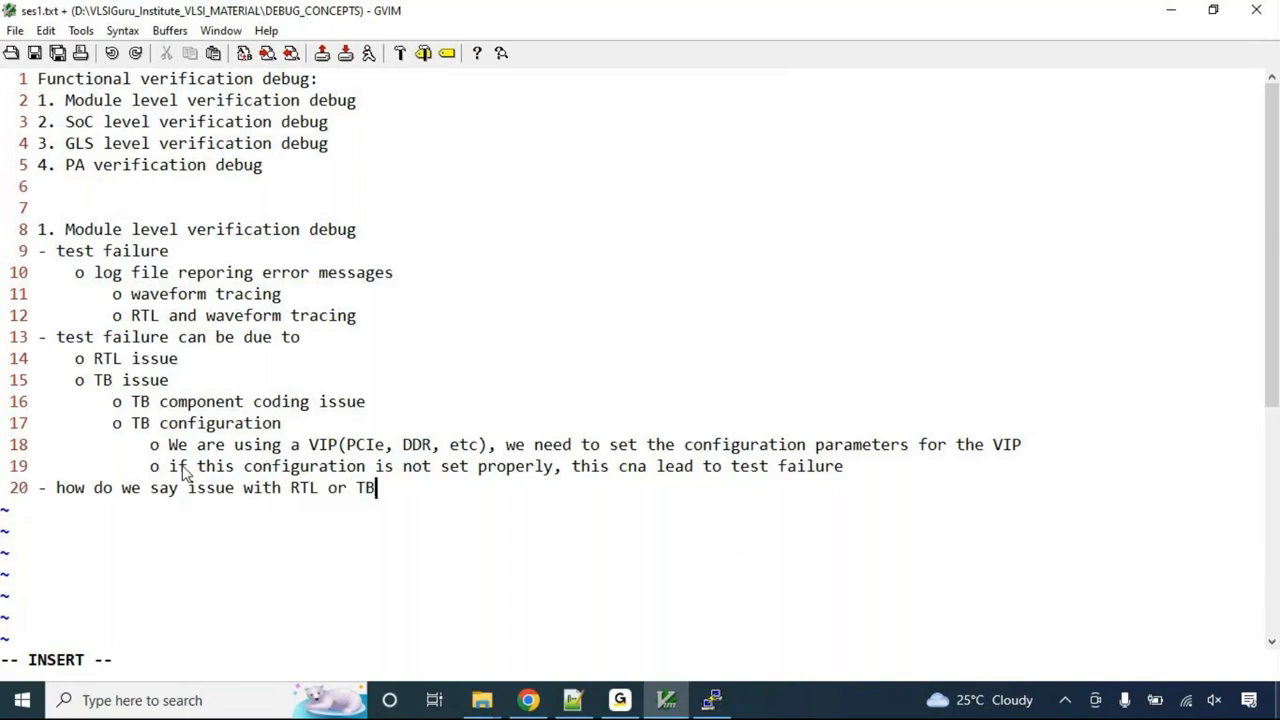
pyautogui.write('?')
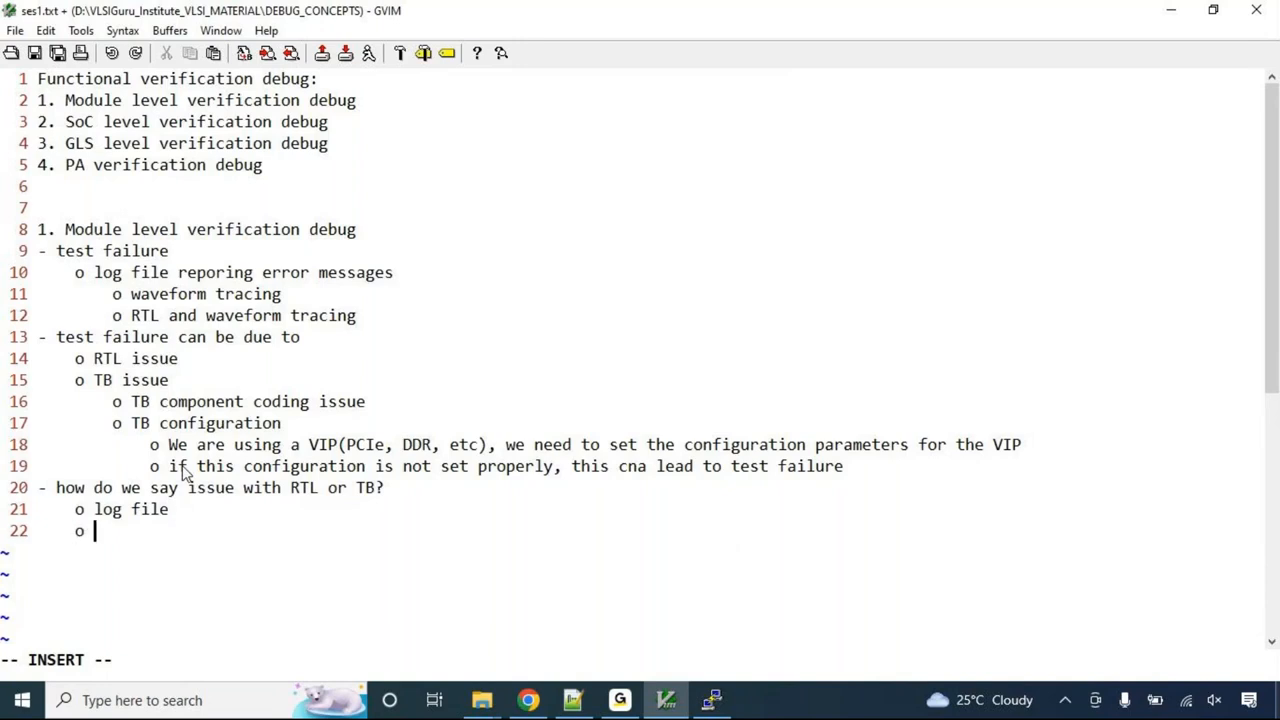
pyautogui.write('understanding of the expected behavior')
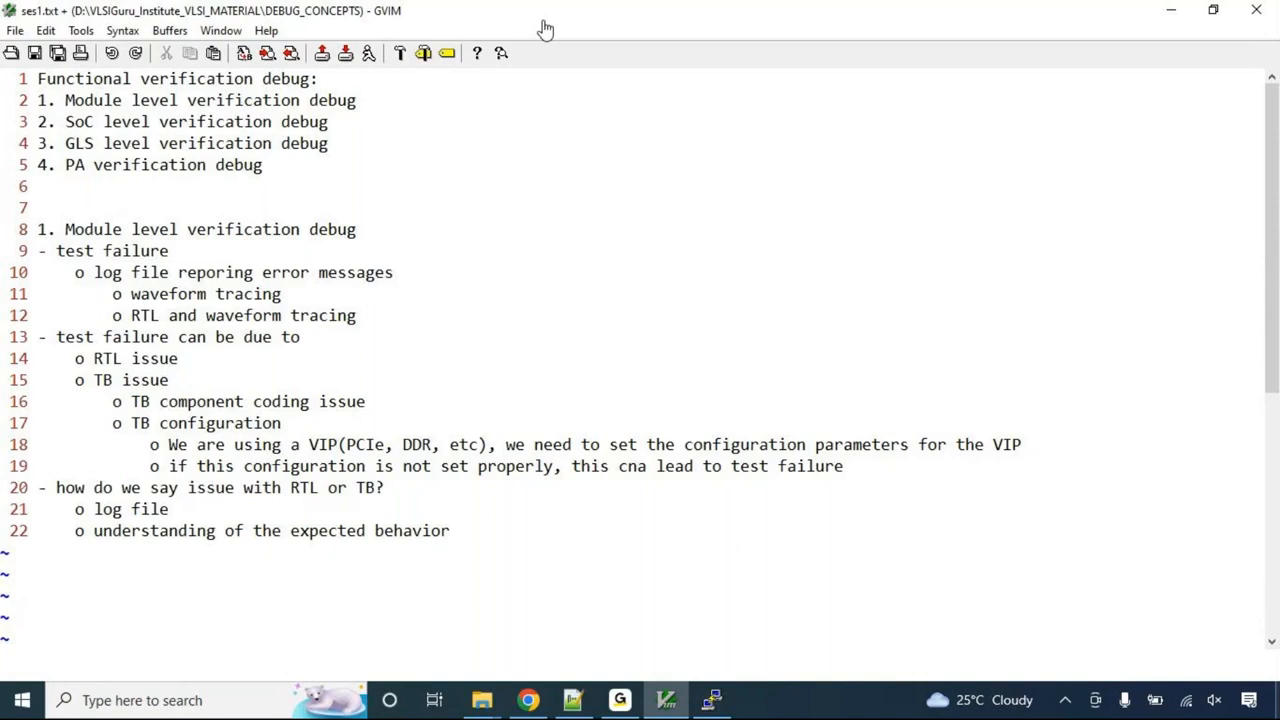
pyautogui.moveTo(710, 222); pyautogui.dragTo(740, 390)
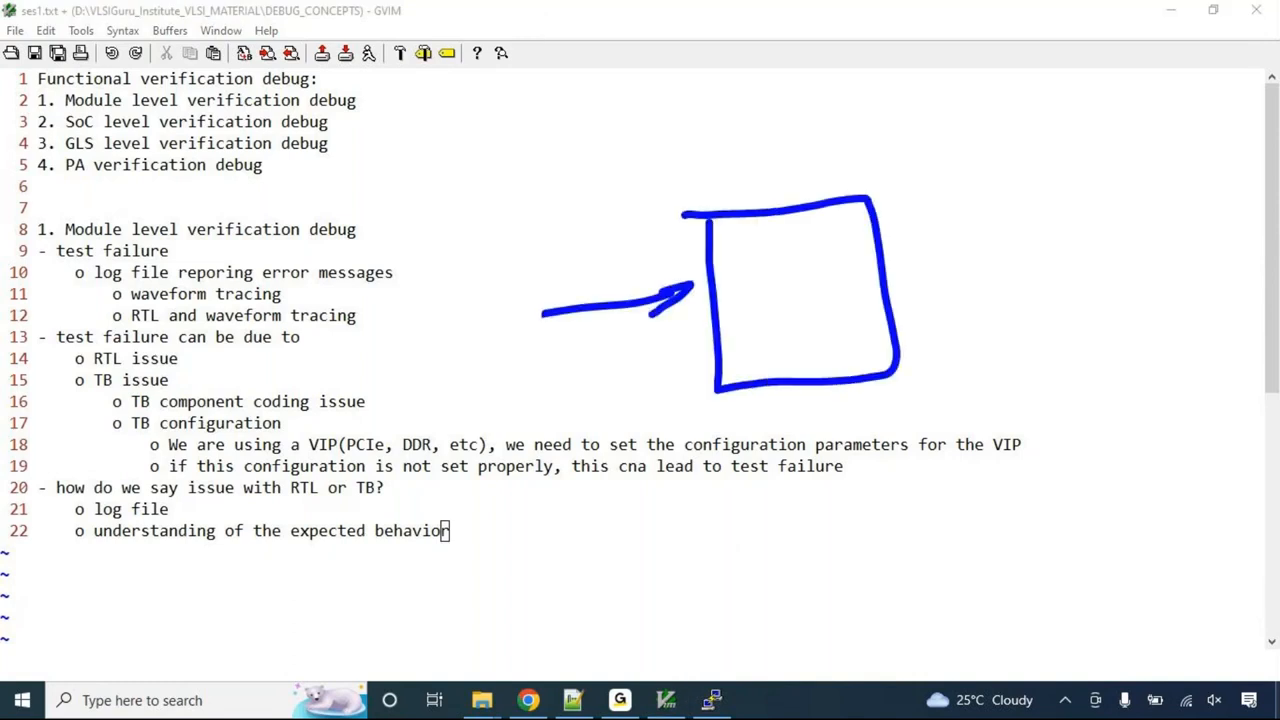
pyautogui.moveTo(900, 272); pyautogui.dragTo(1010, 260)
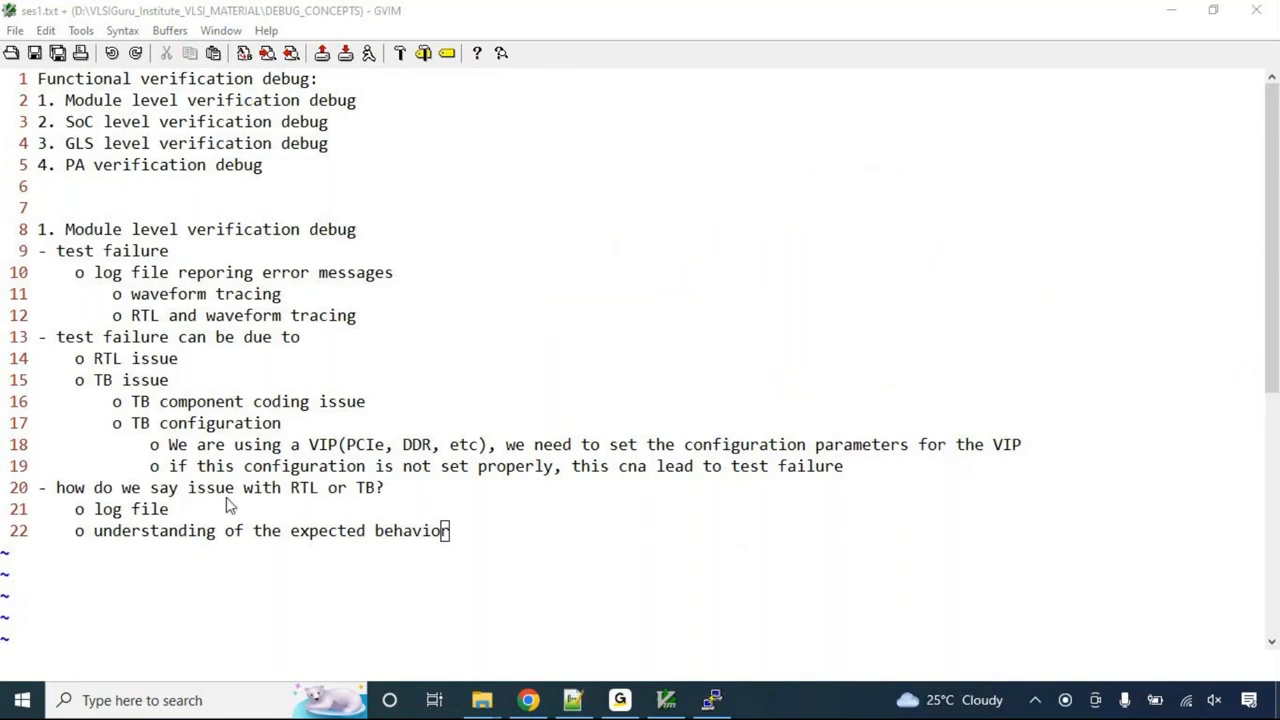
pyautogui.moveTo(130, 530)
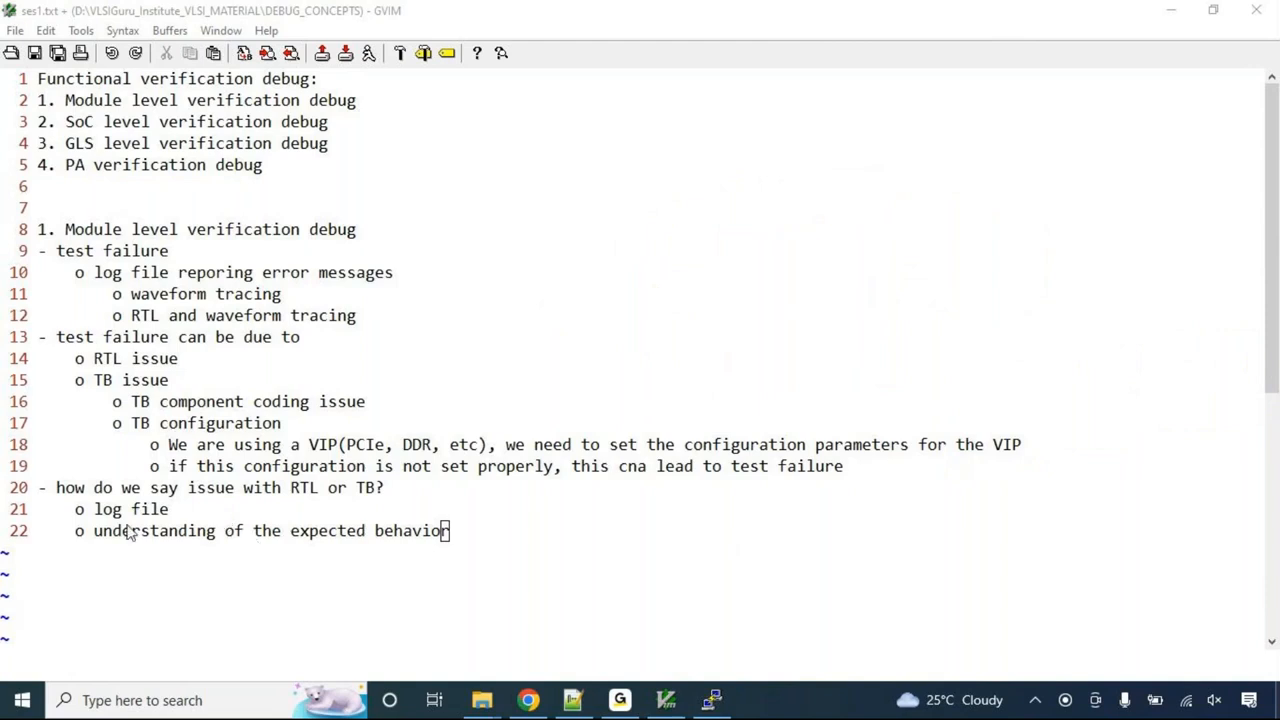